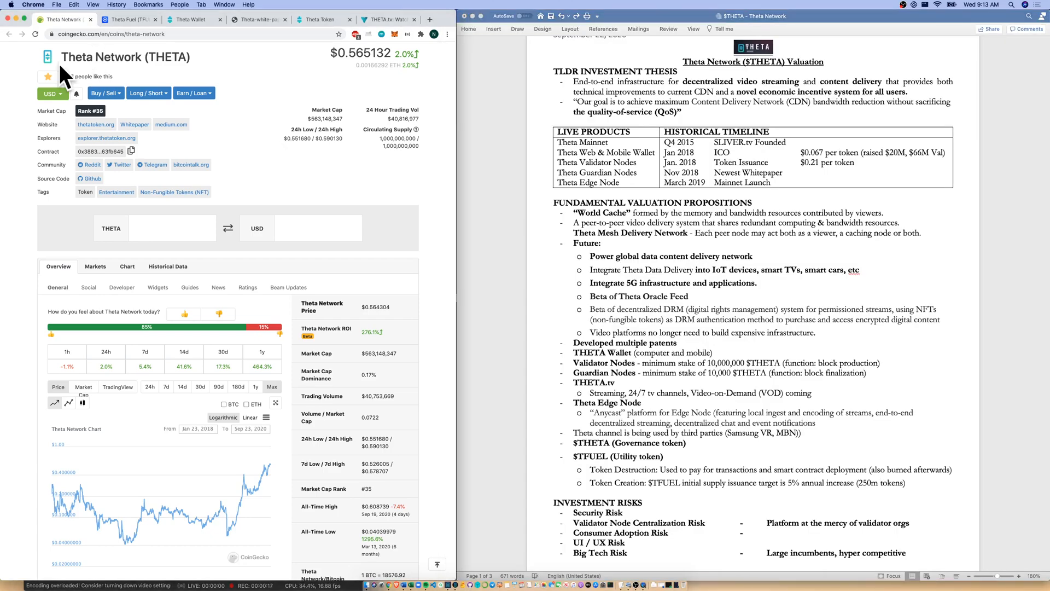
mouse_move(248, 87)
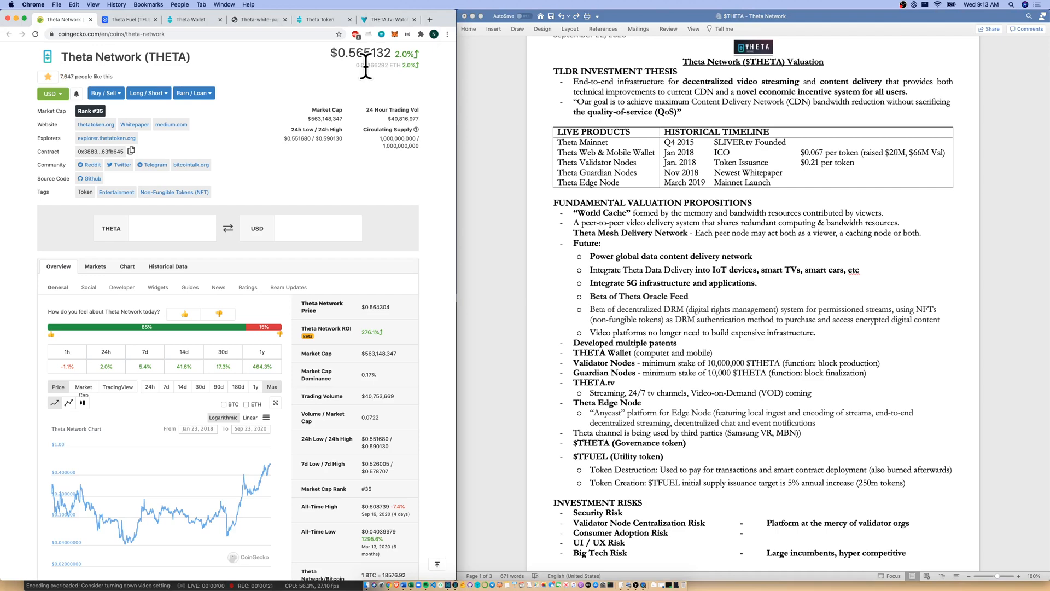
mouse_move(317, 130)
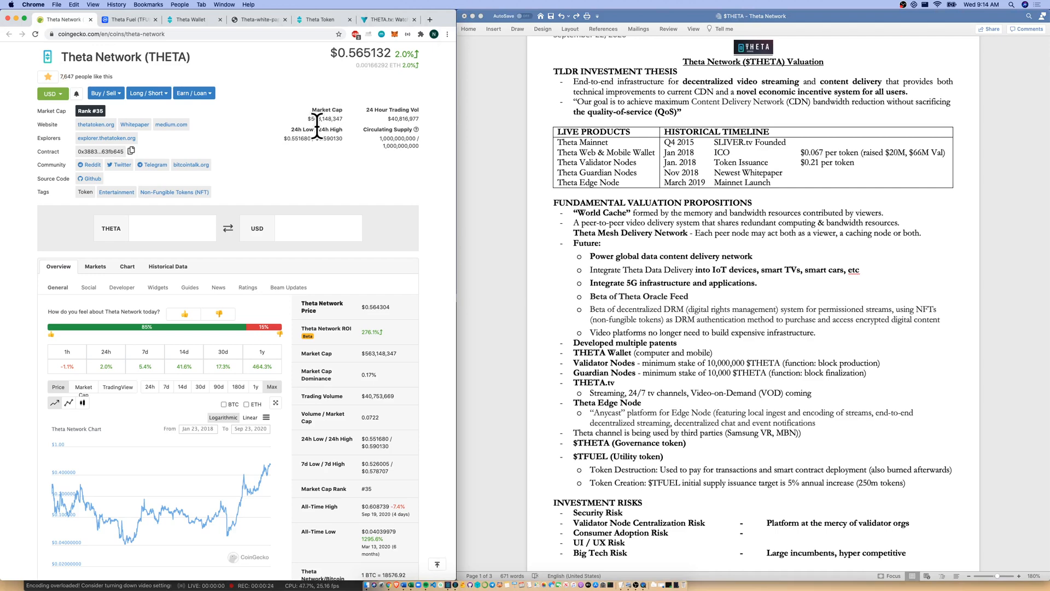
mouse_move(400, 164)
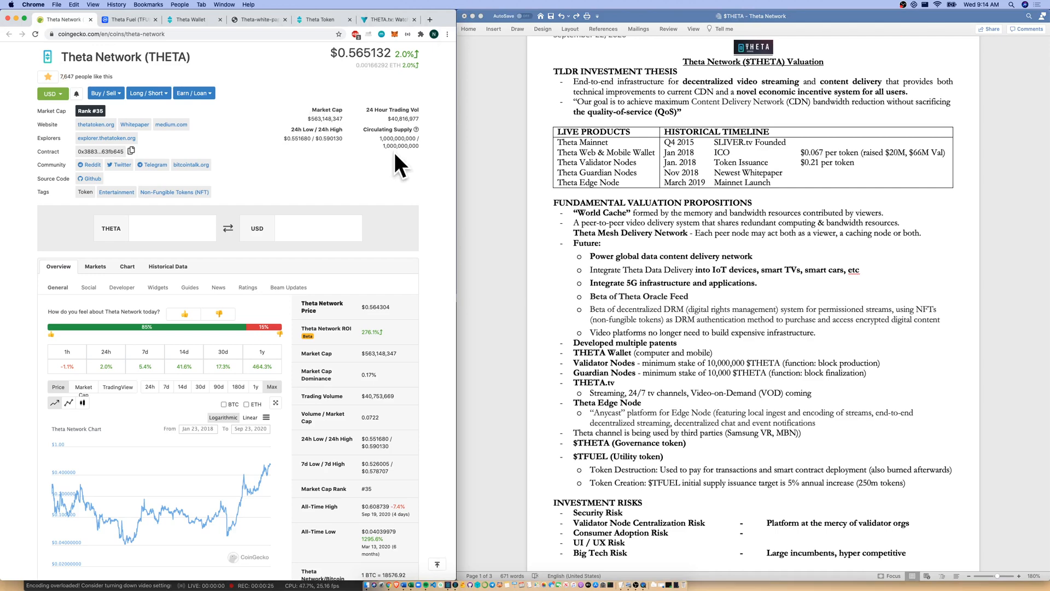
mouse_move(566, 138)
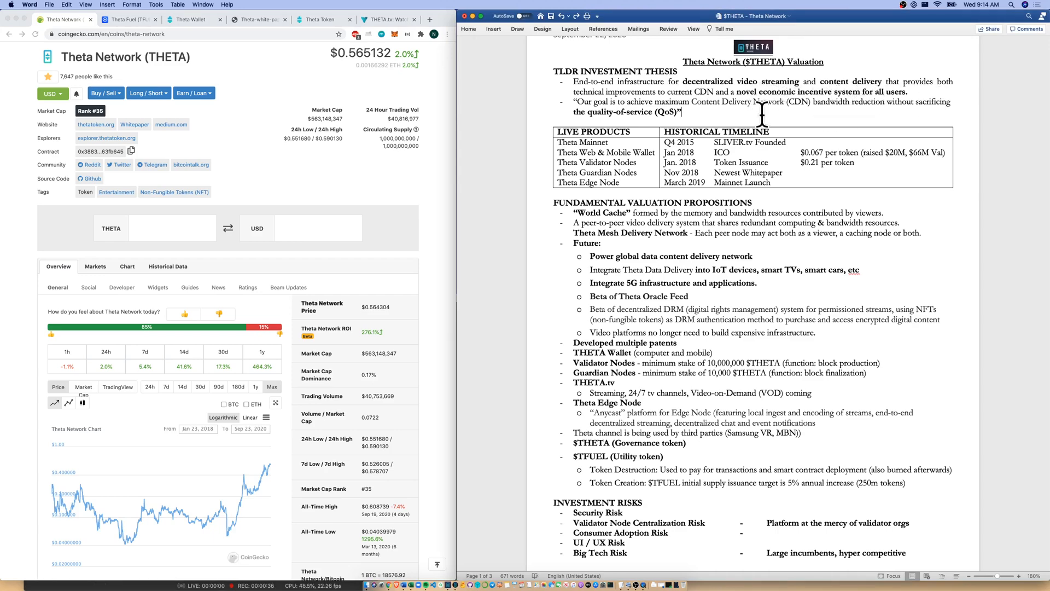
mouse_move(857, 110)
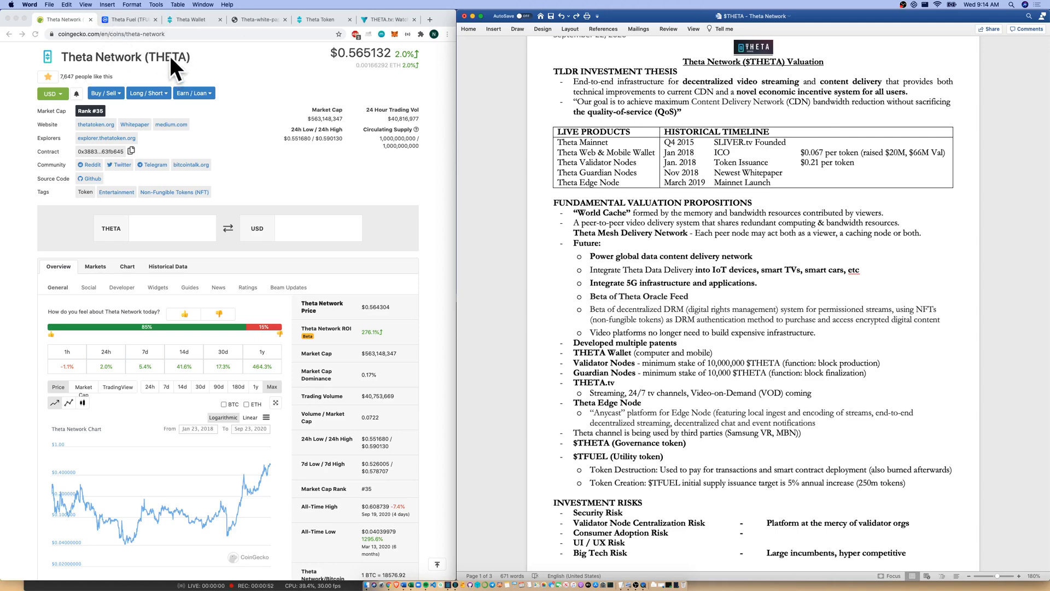
Compare the Theta Fuel price page, then scroll Theta Network's page down to its long-term price chart
left_click(126, 19)
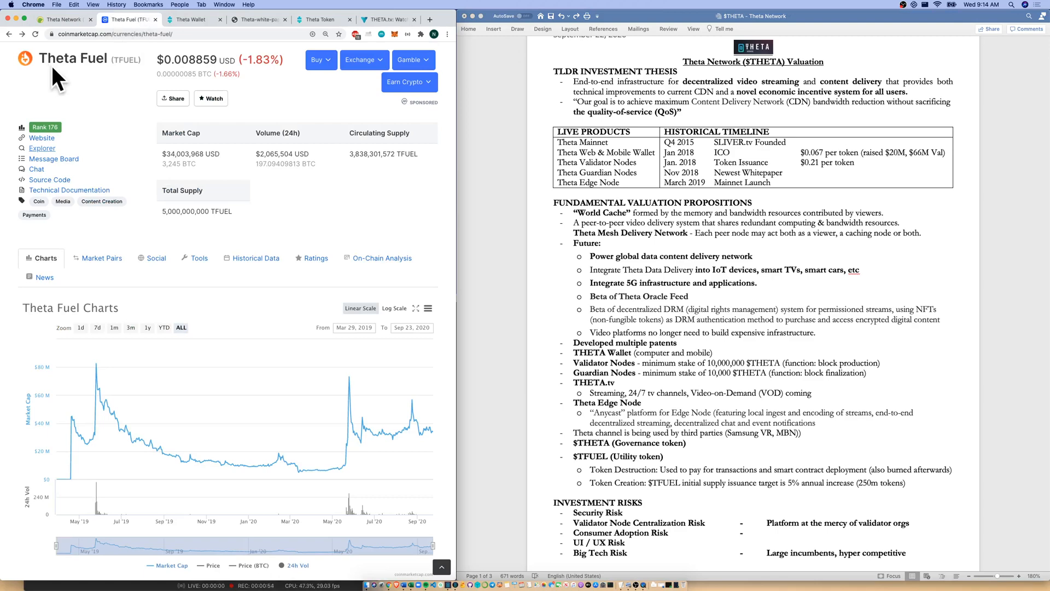
mouse_move(133, 82)
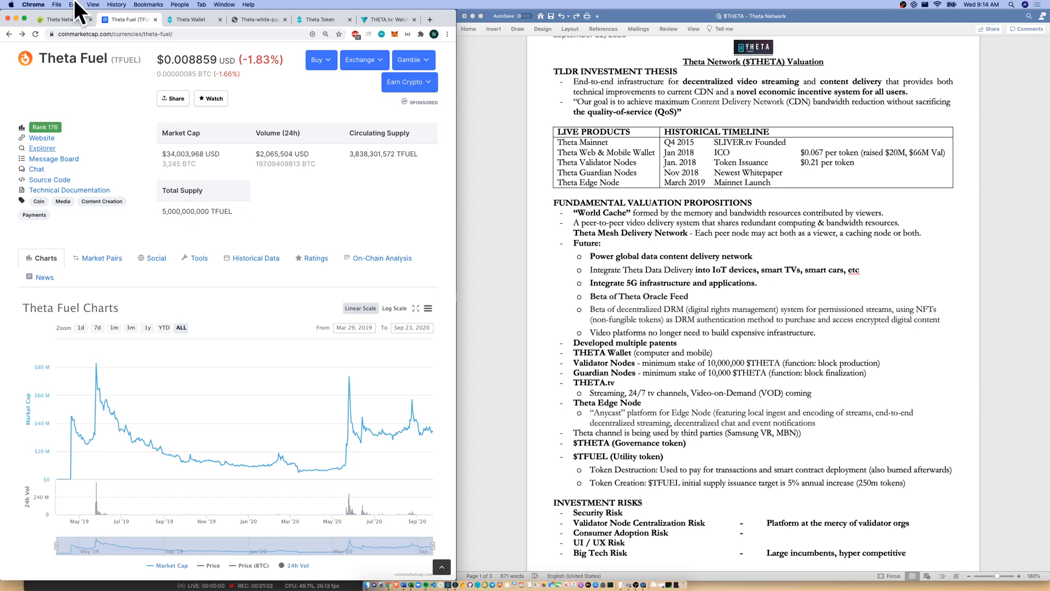
left_click(62, 19)
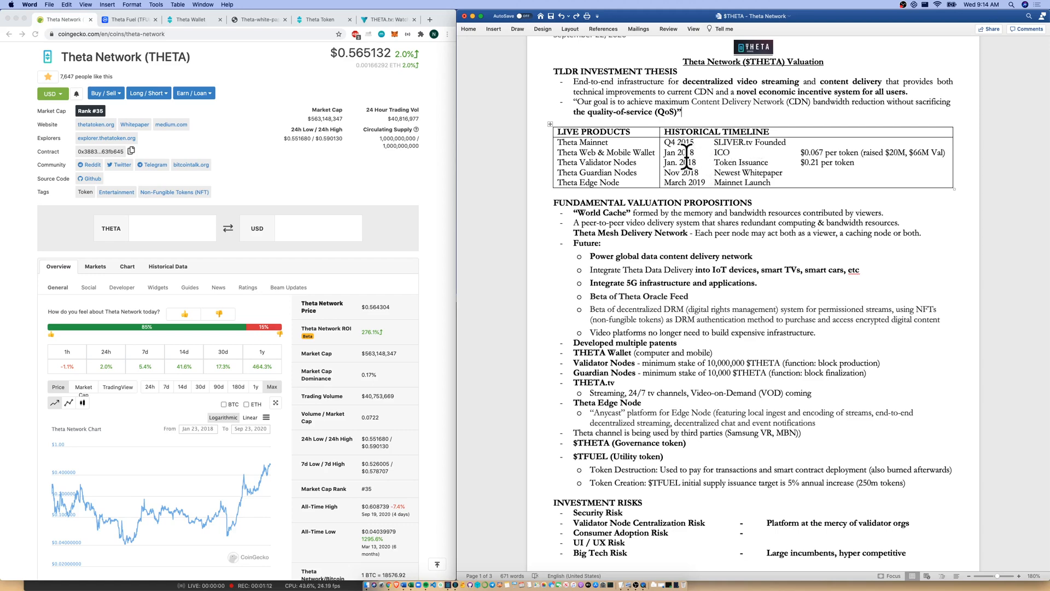
scroll("down", 3)
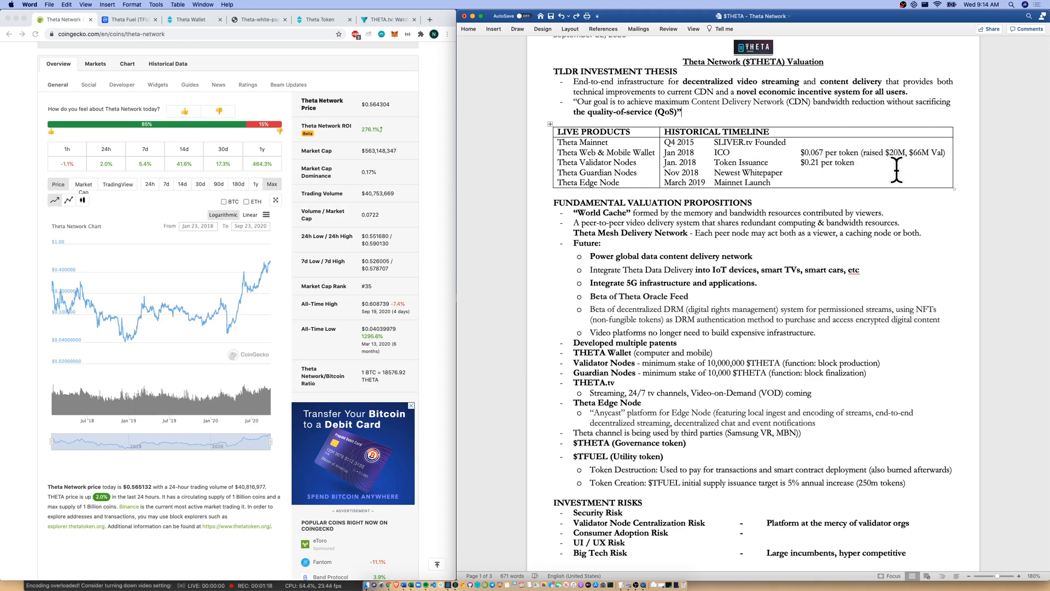
mouse_move(927, 169)
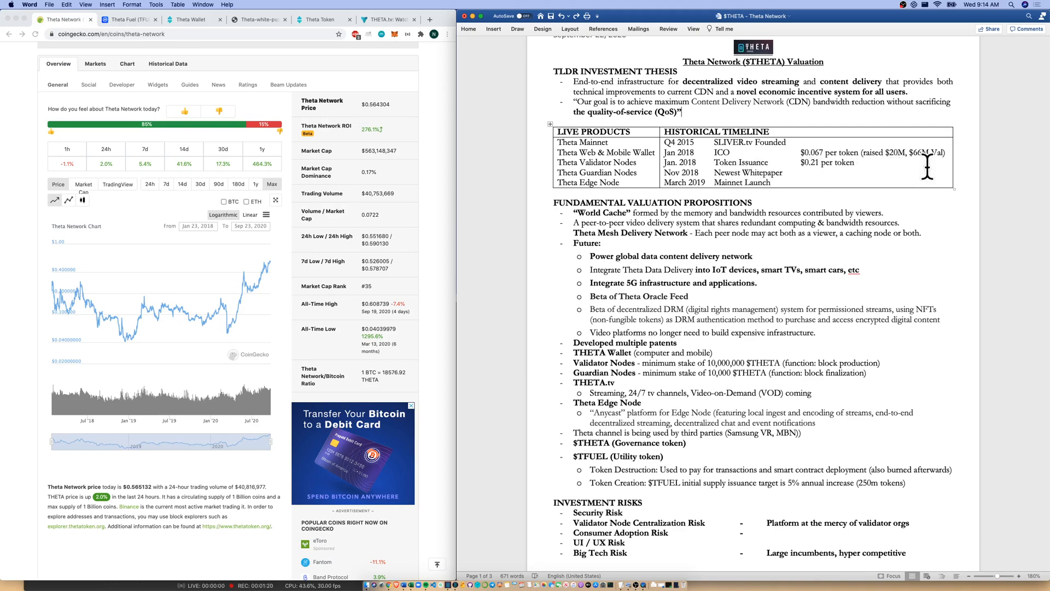
mouse_move(102, 280)
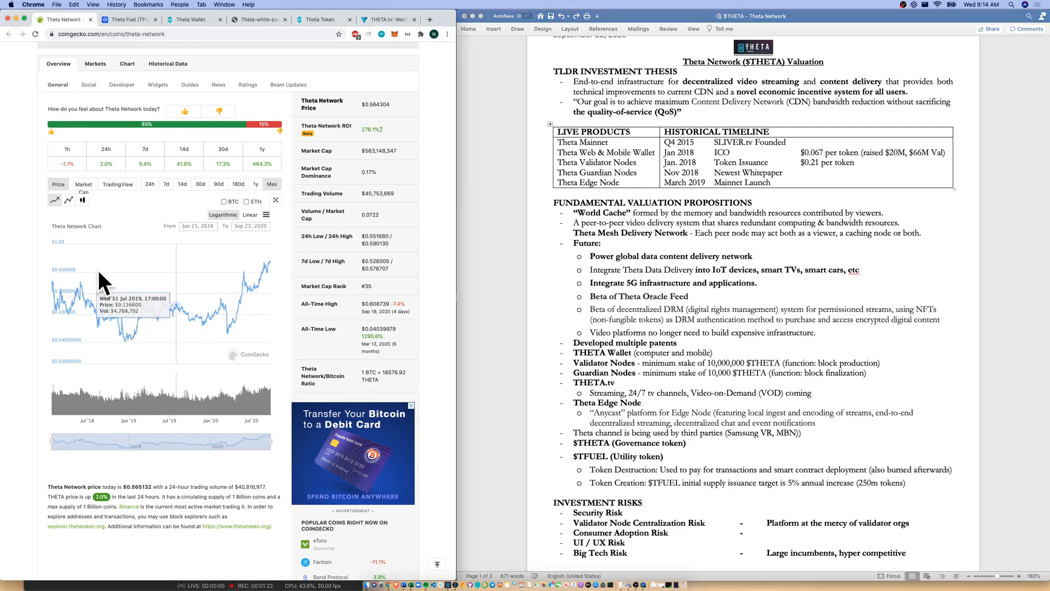
mouse_move(59, 309)
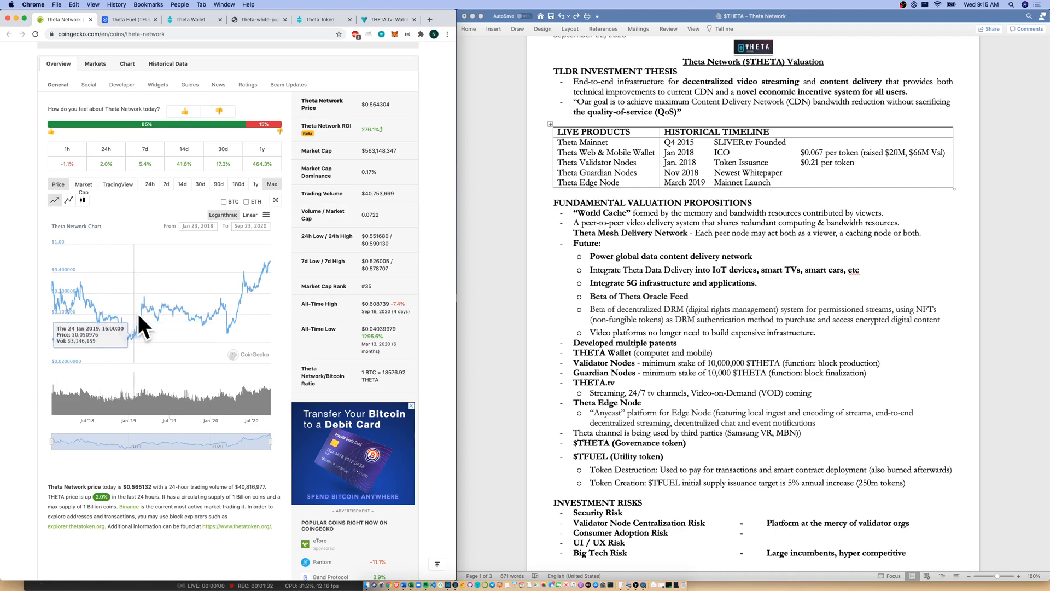
mouse_move(149, 323)
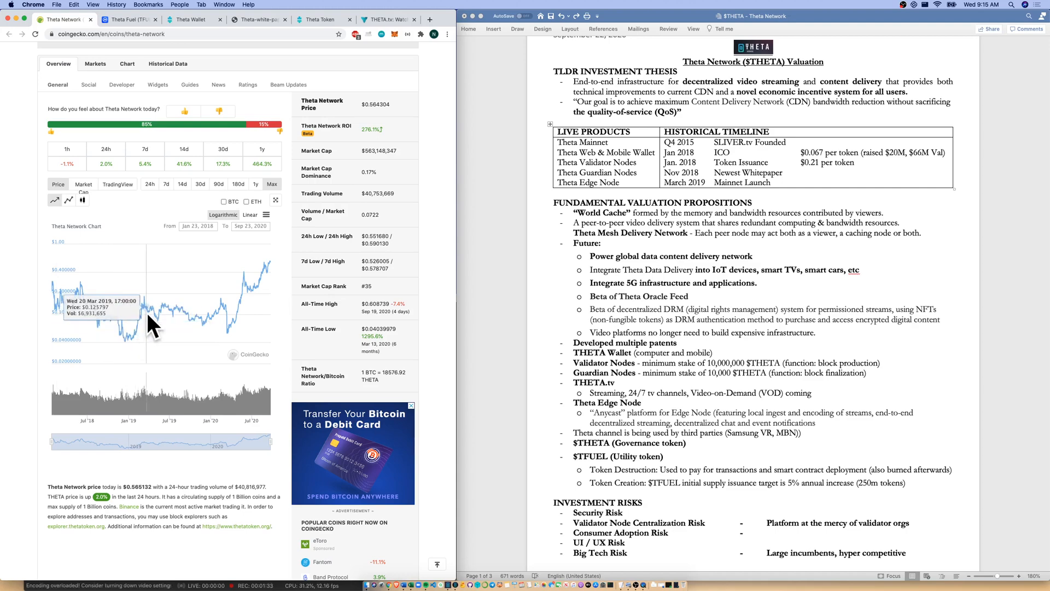
mouse_move(165, 326)
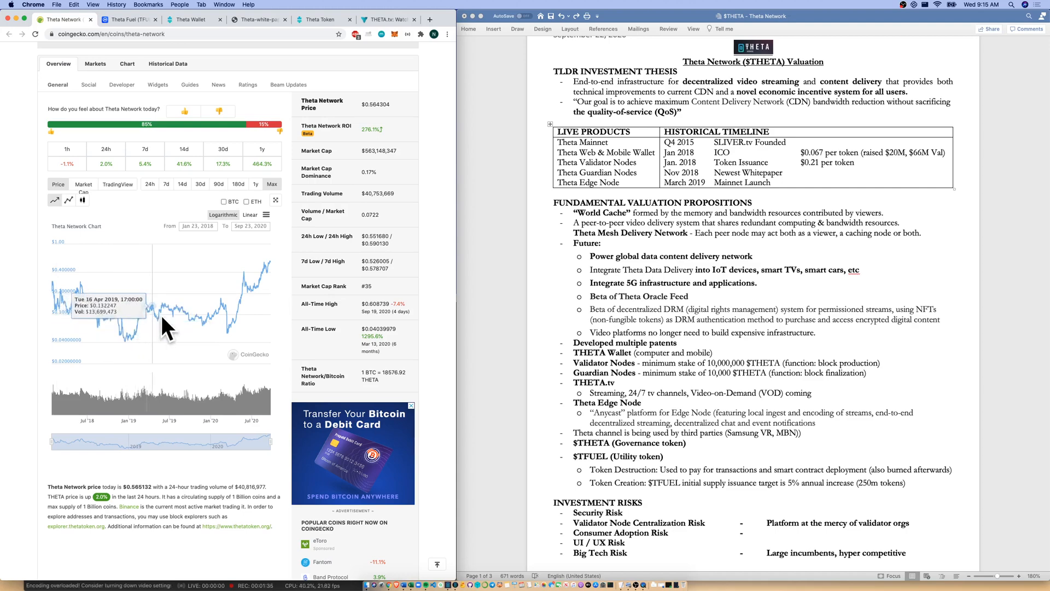
mouse_move(203, 322)
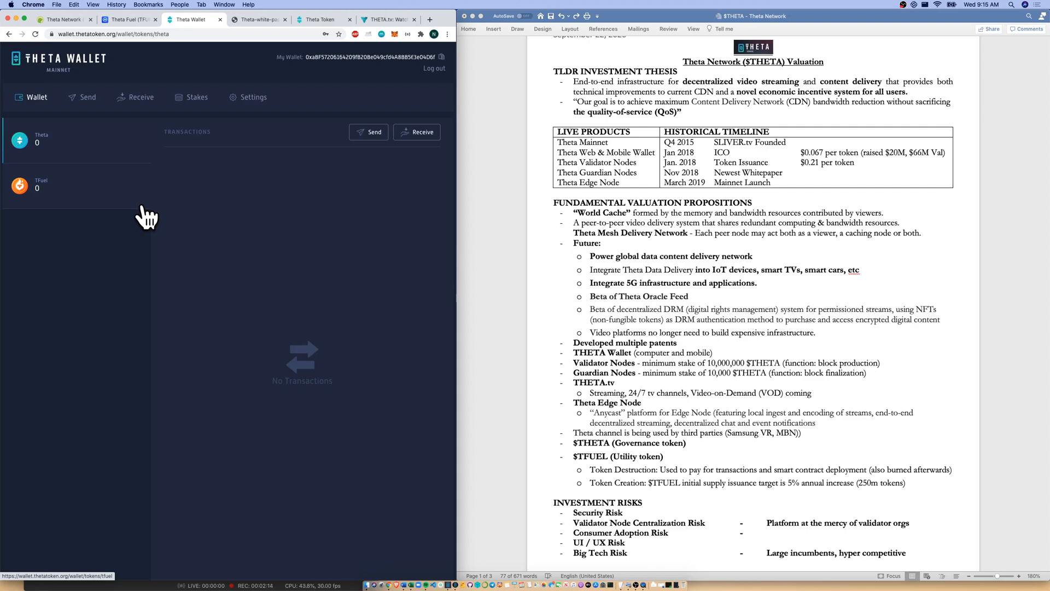
mouse_move(53, 138)
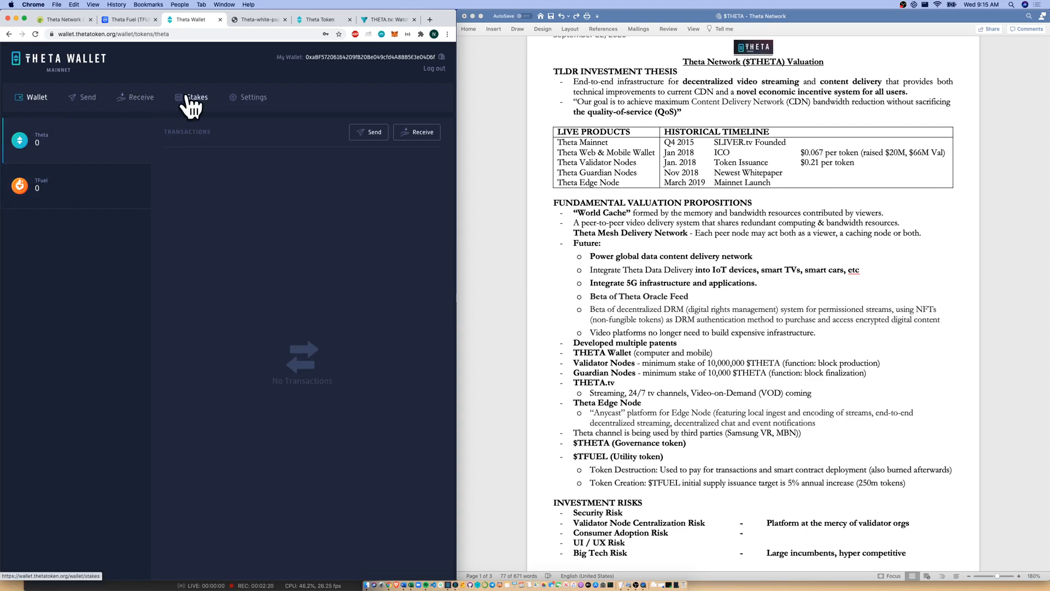
Start a new stake deposit from the Stakes list, reaching the Validator or Guardian Node choice
left_click(197, 98)
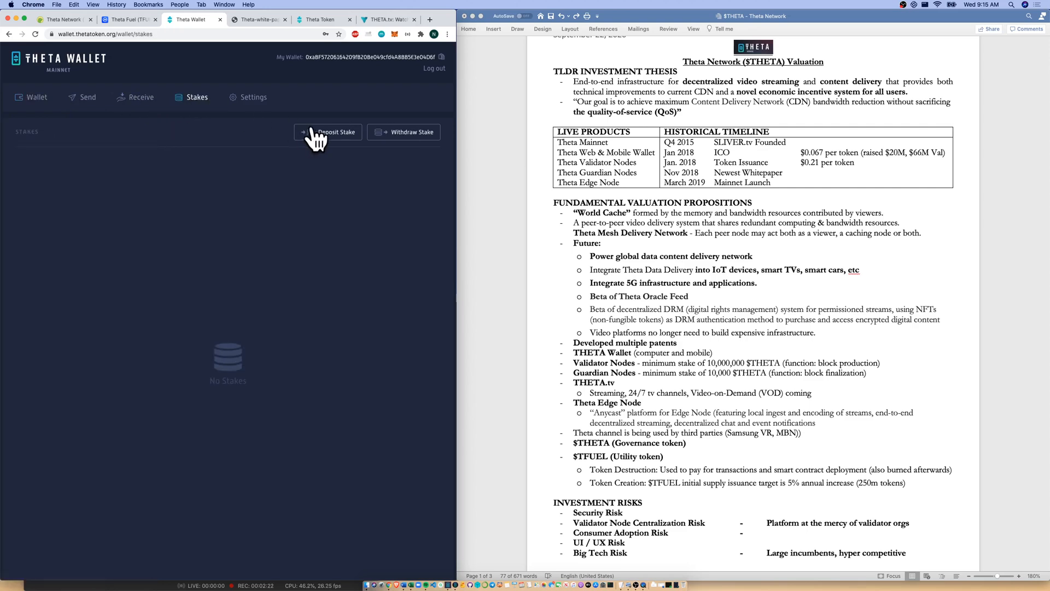
left_click(332, 132)
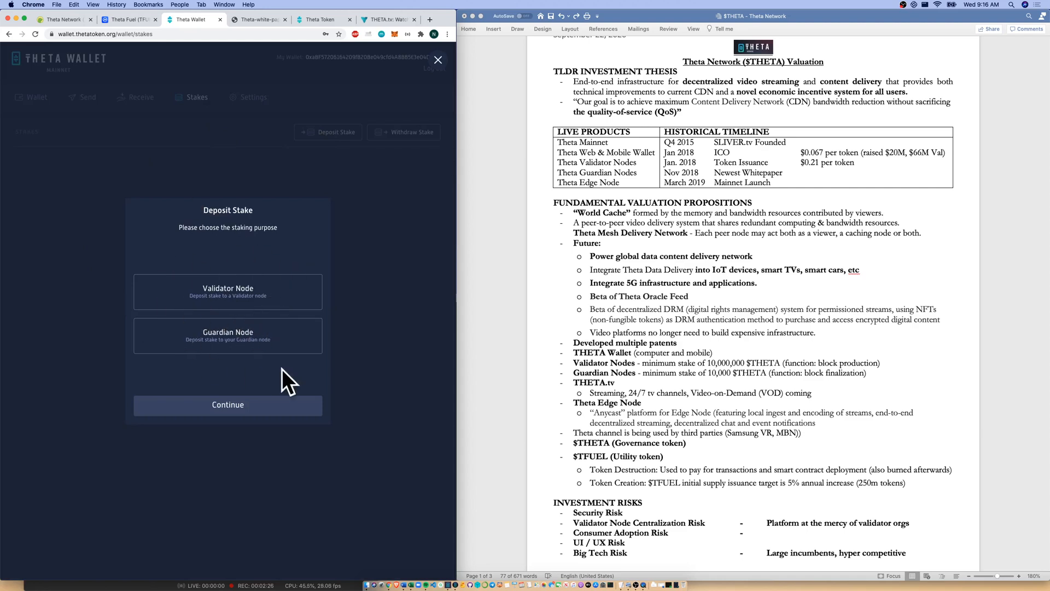
Bold the block production and block finalization notes on the Validator and Guardian Nodes lines
left_click_drag(574, 353, 804, 433)
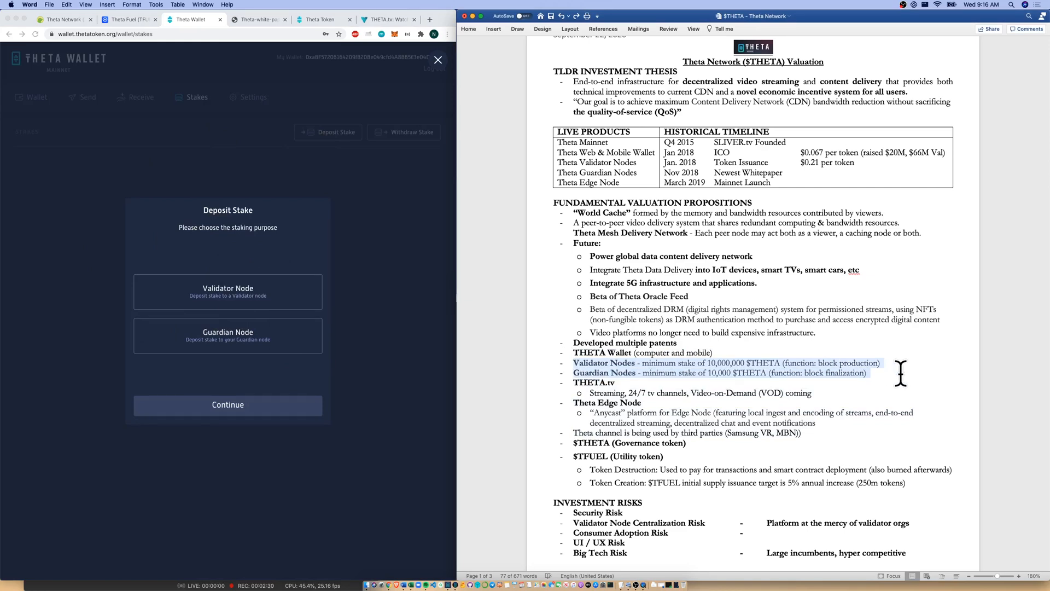
mouse_move(341, 387)
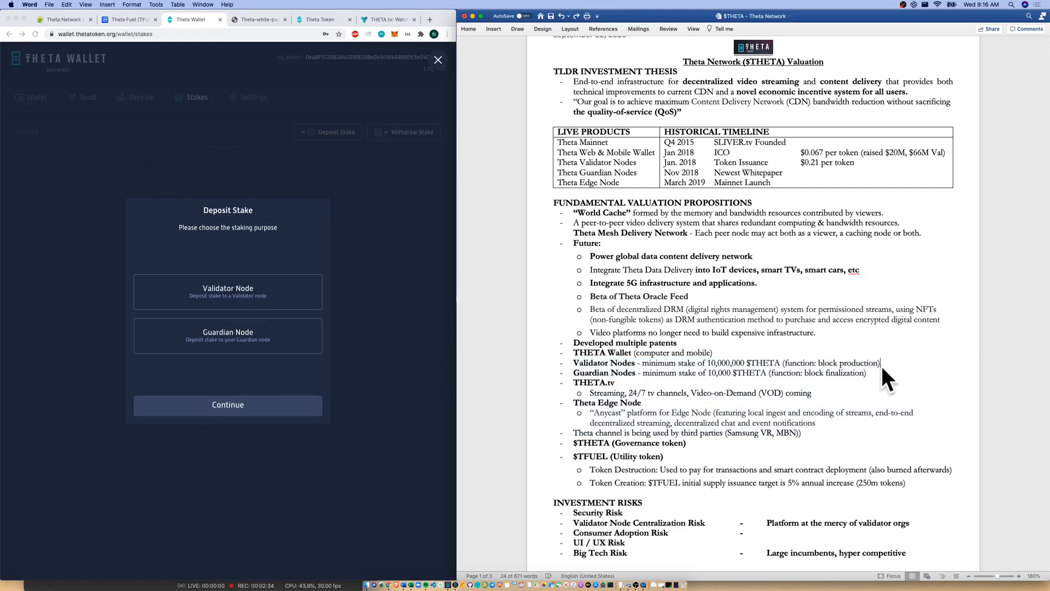
left_click_drag(776, 362, 881, 362)
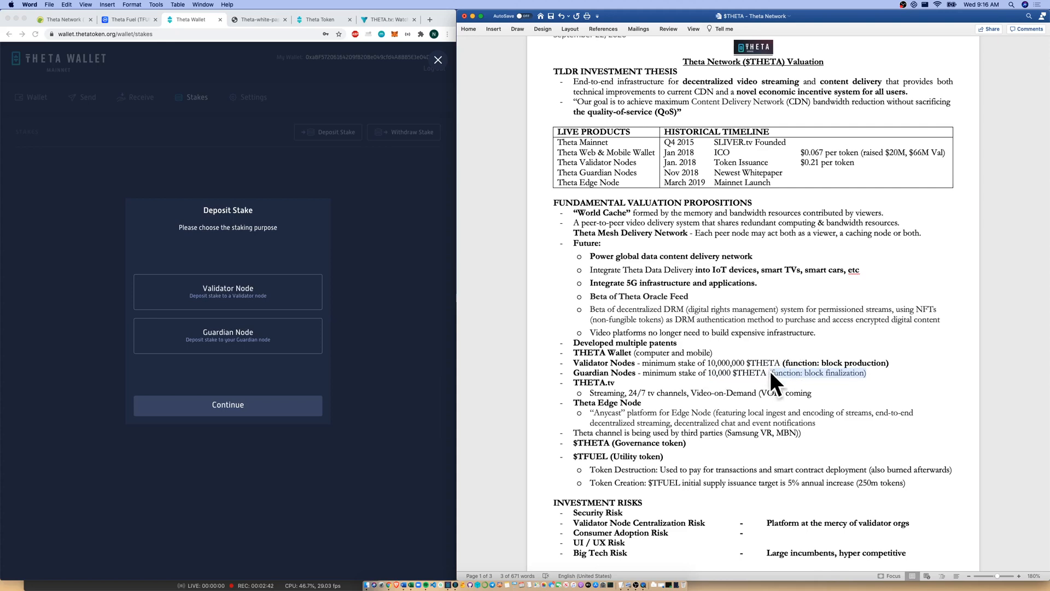
left_click(770, 372)
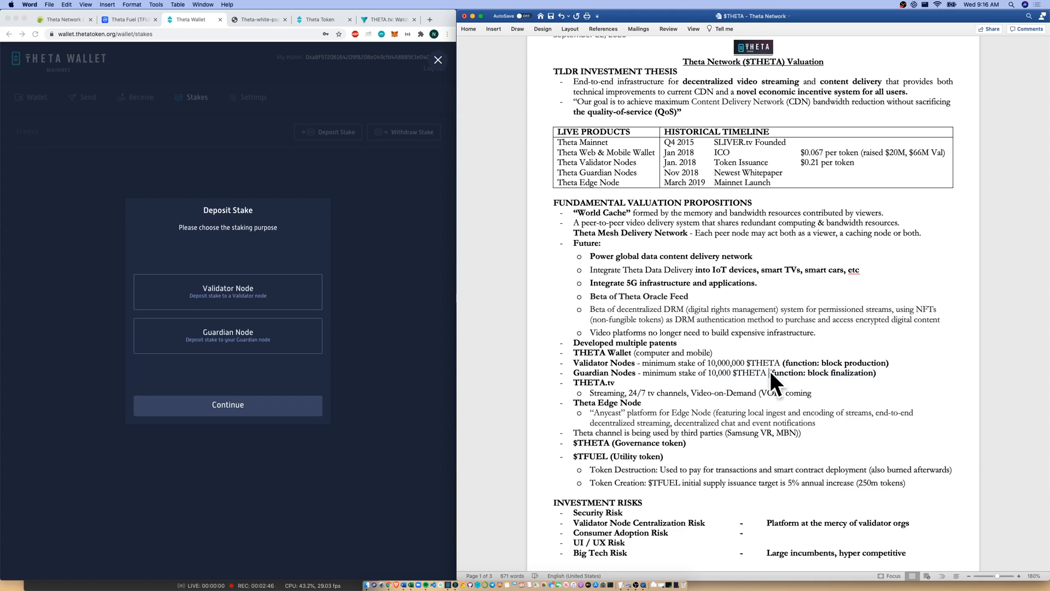
mouse_move(878, 362)
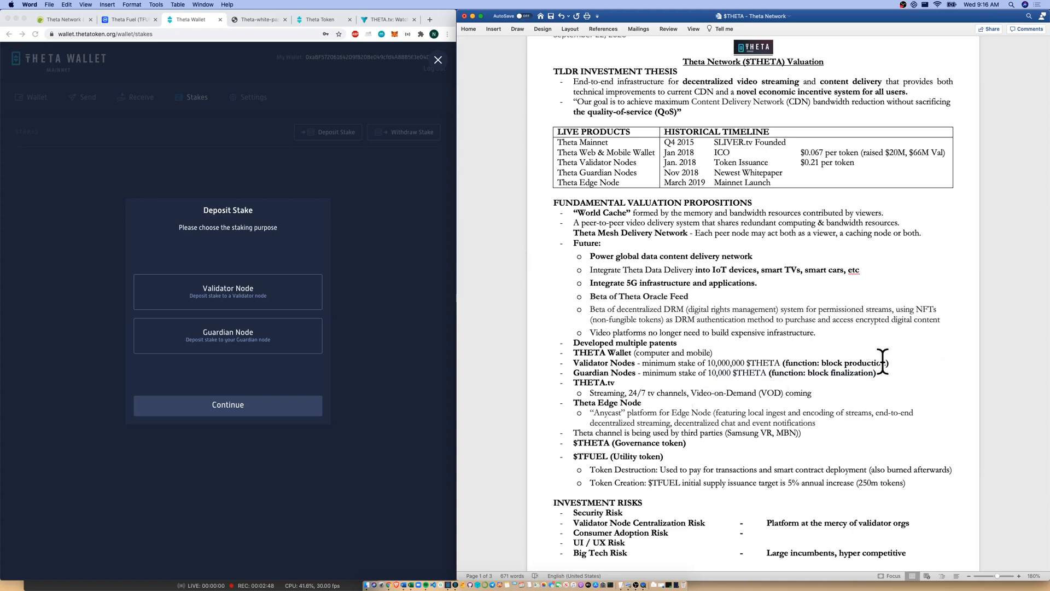
Choose Guardian Node as the staking purpose to reach its deposit form
left_click(227, 334)
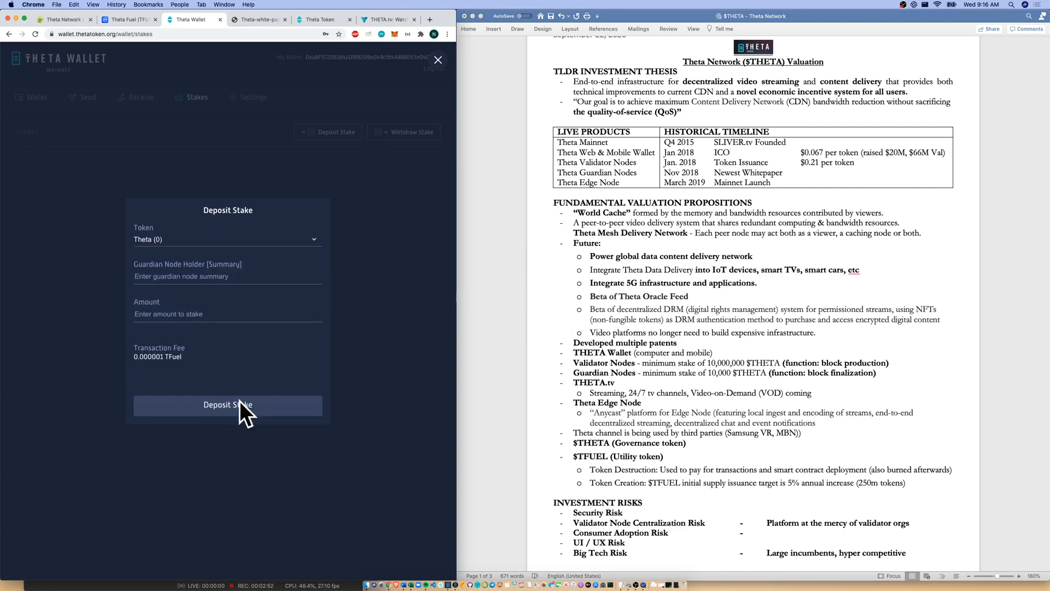
mouse_move(386, 186)
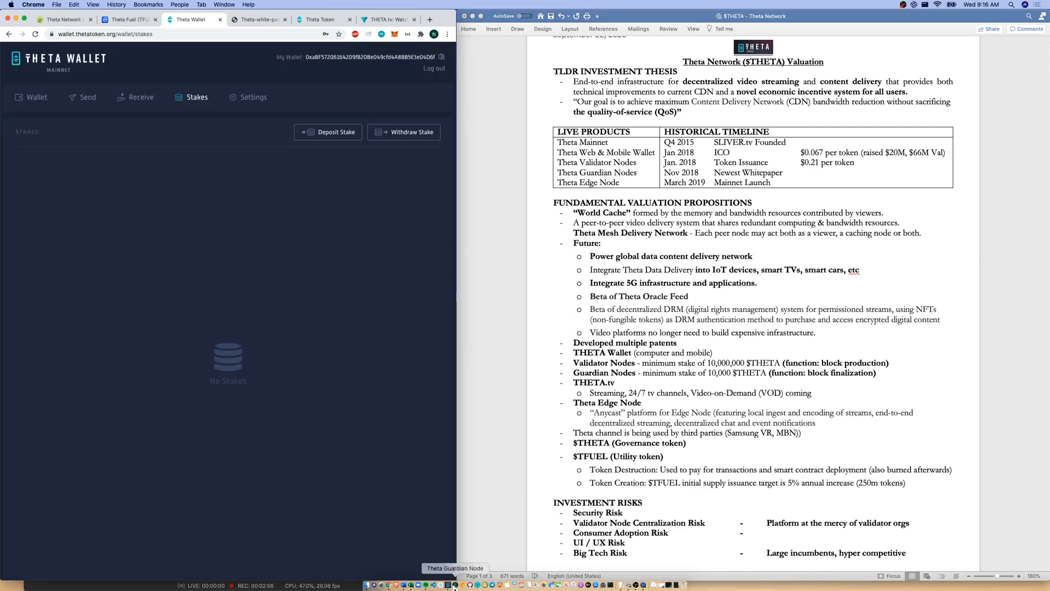
Bring up the Theta Guardian Node window and move it down beside the document, showing 99.87% sync
left_click(455, 584)
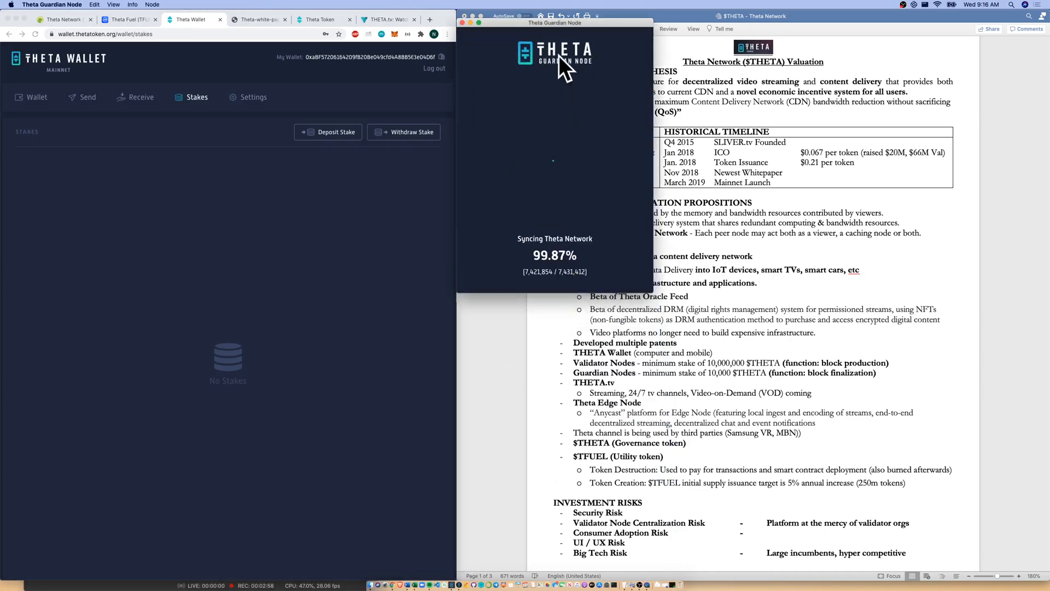
left_click_drag(555, 22, 554, 306)
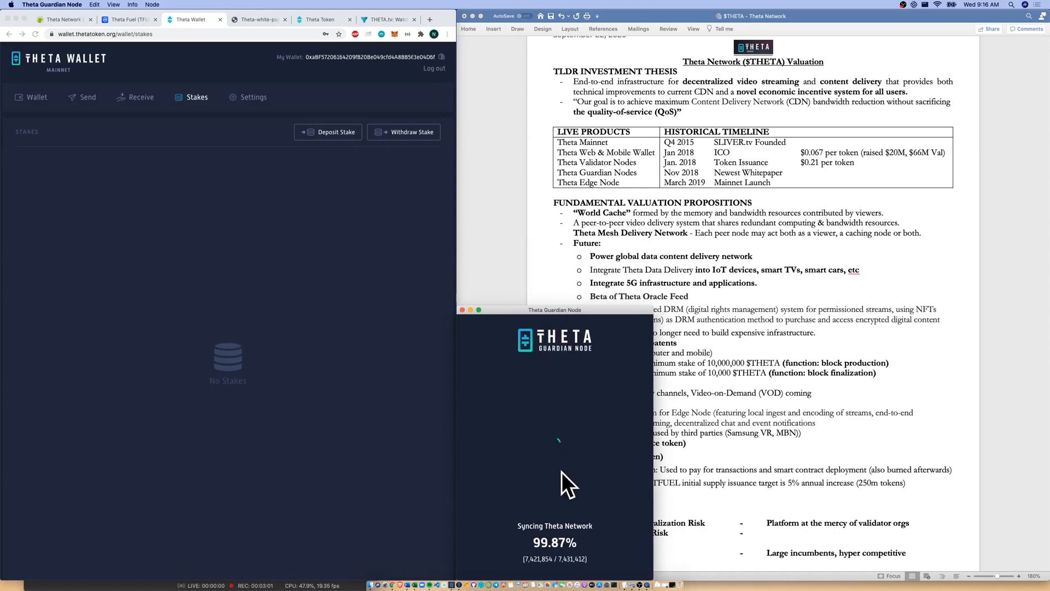
mouse_move(473, 333)
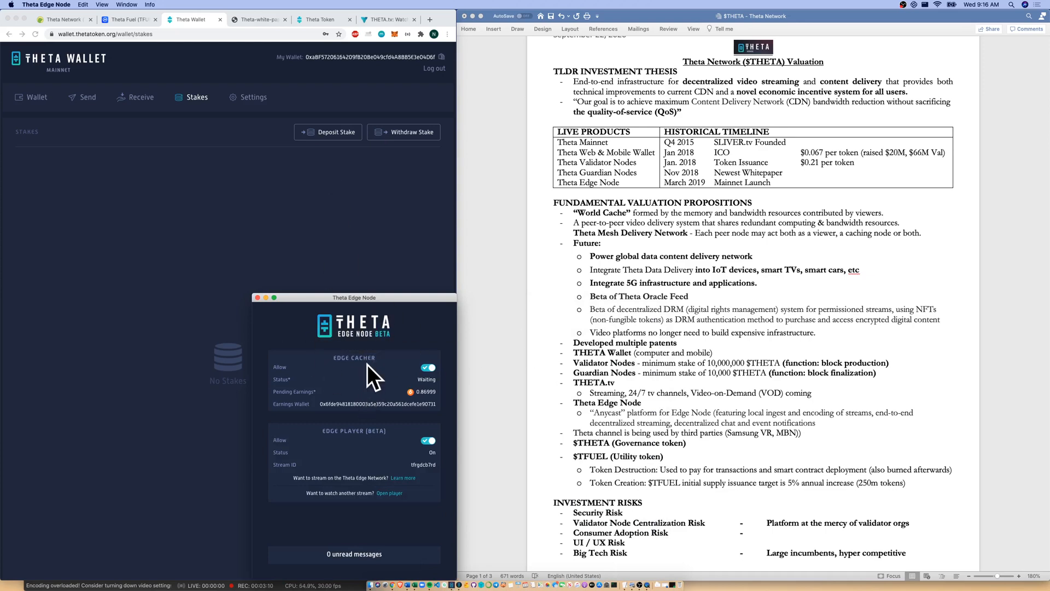
mouse_move(372, 355)
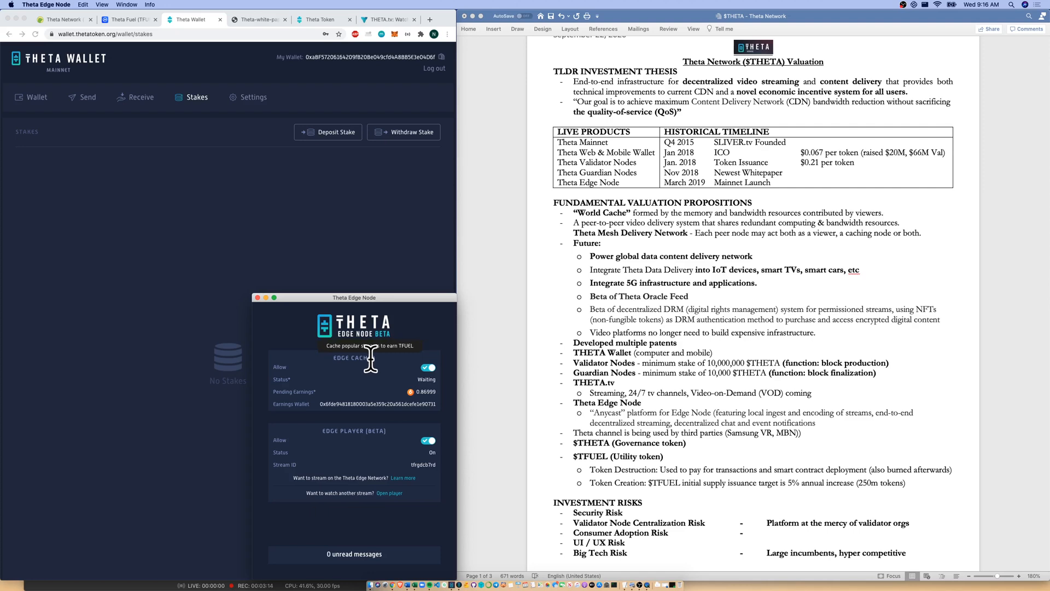
Switch to the Theta Network whitepaper PDF tab after checking the Edge Node cacher status
left_click(259, 20)
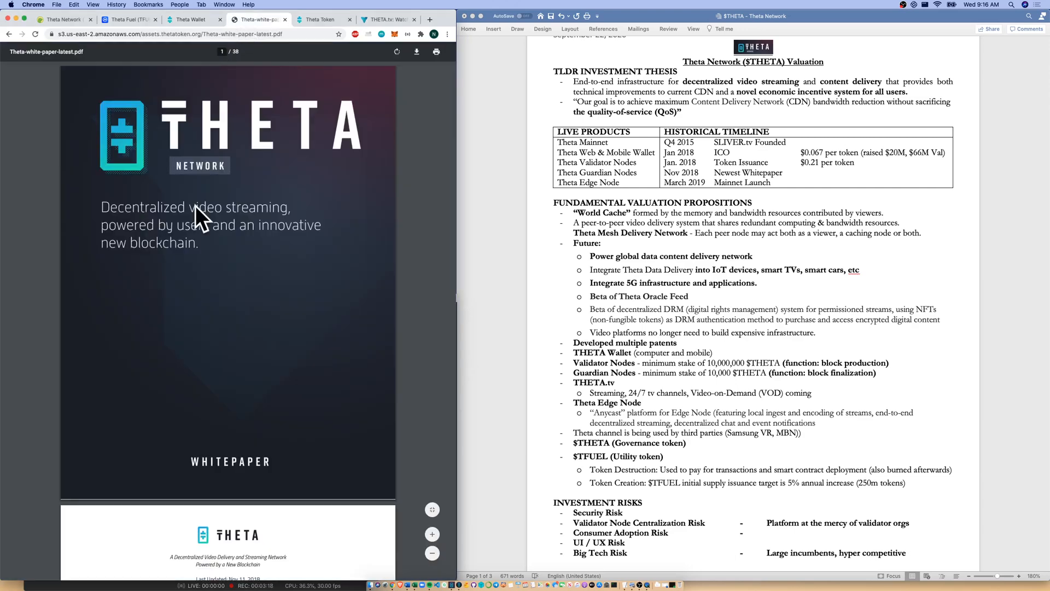
Scroll the whitepaper down to the player stream buffer-handling section
scroll("down", 3)
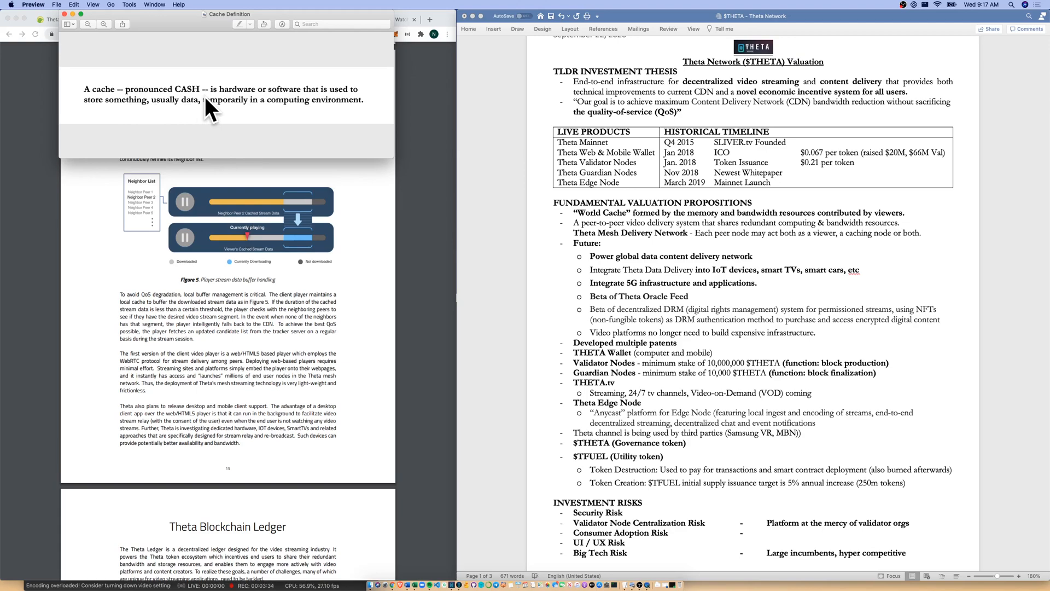
mouse_move(210, 119)
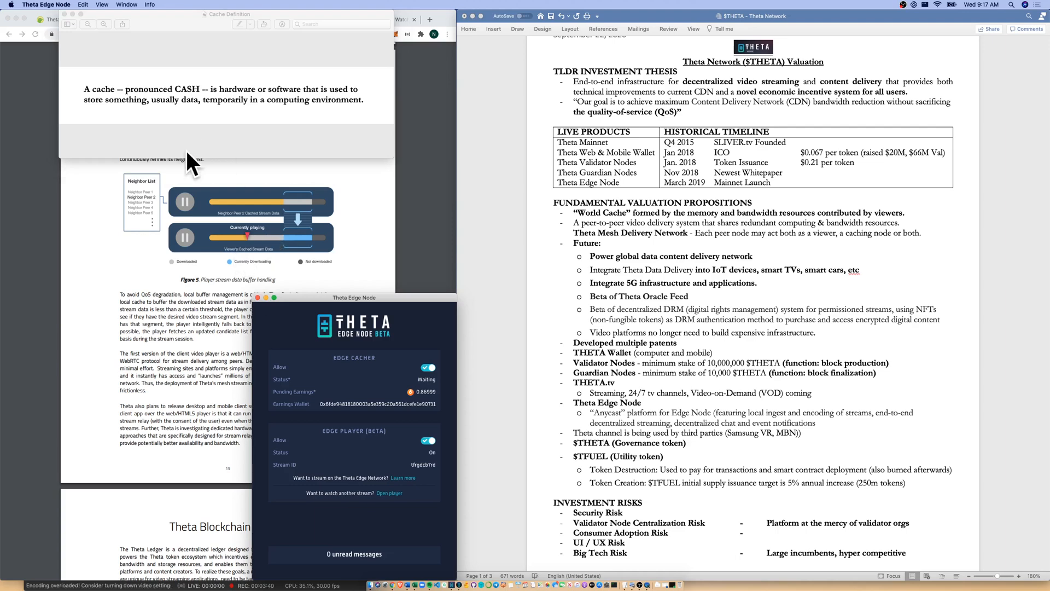
mouse_move(241, 252)
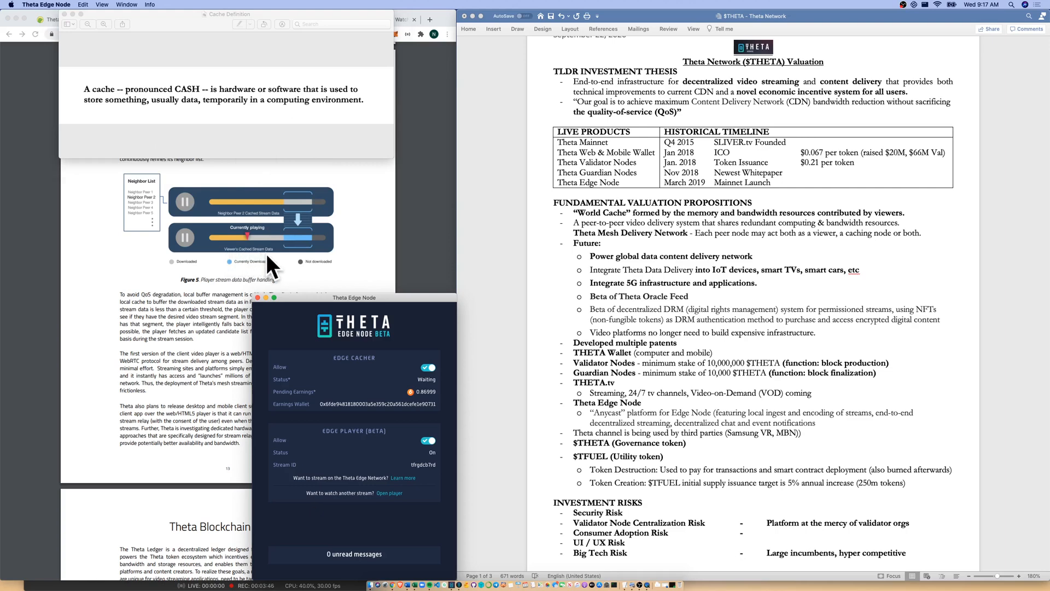
mouse_move(291, 258)
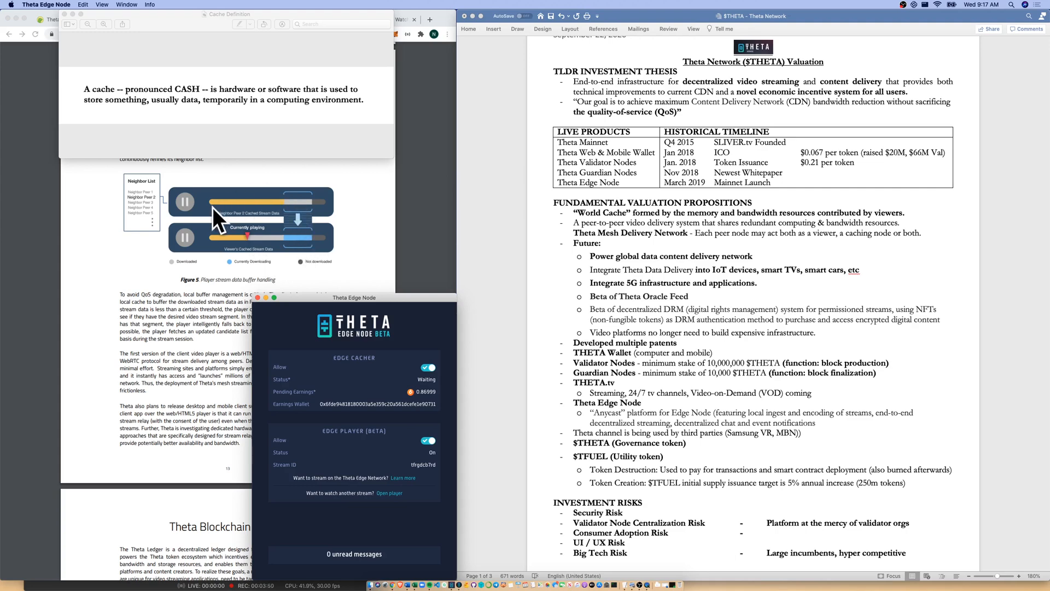
mouse_move(246, 221)
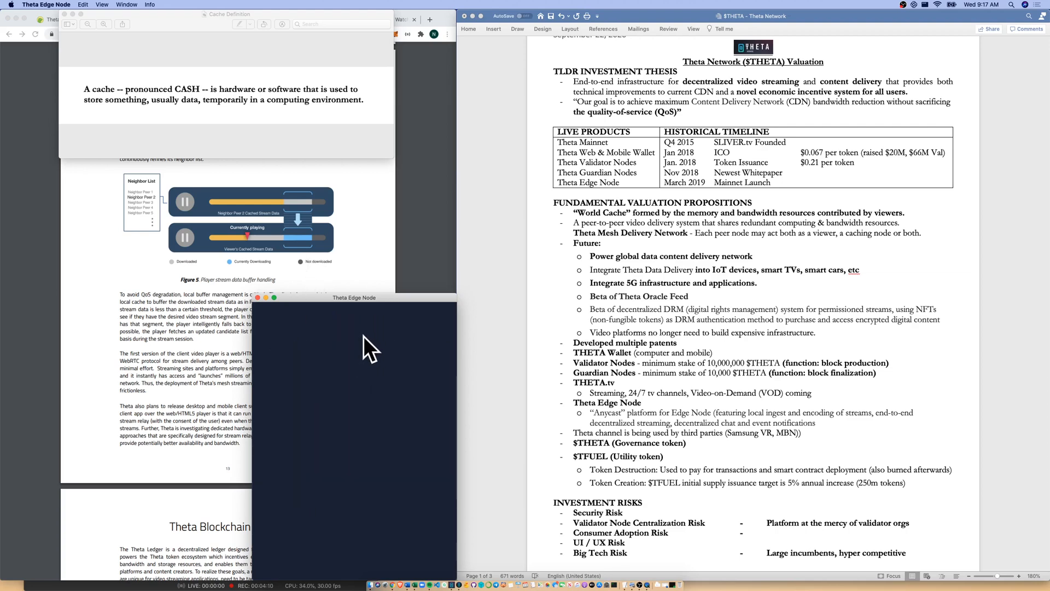
mouse_move(360, 351)
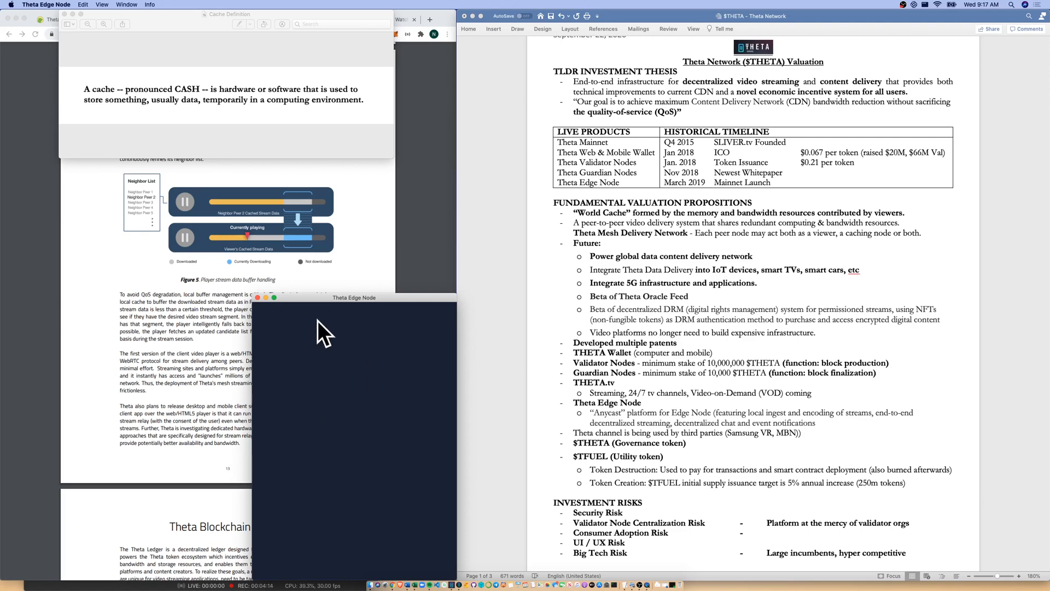
mouse_move(308, 320)
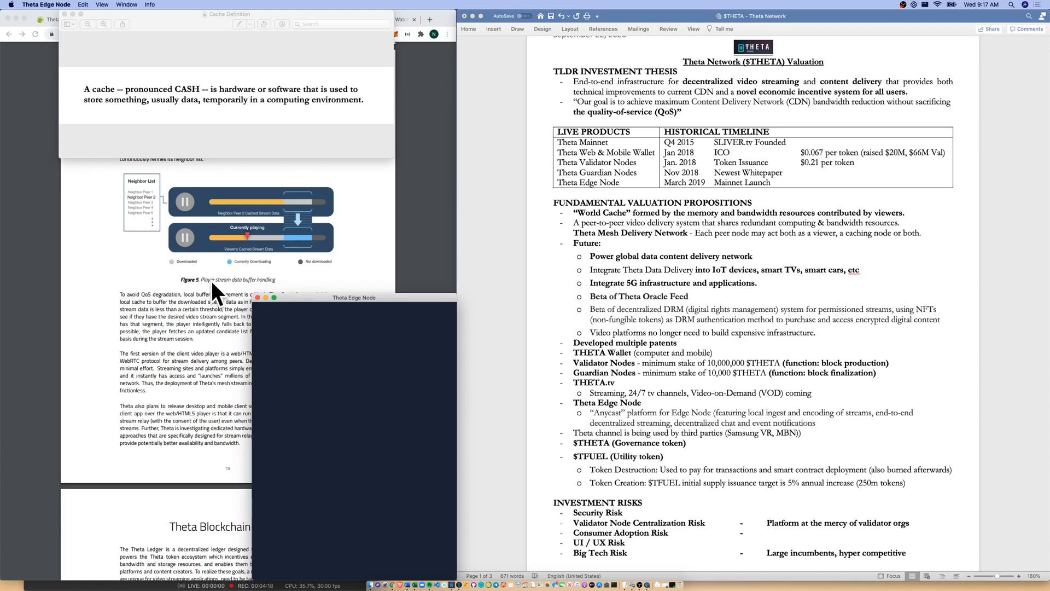
mouse_move(309, 230)
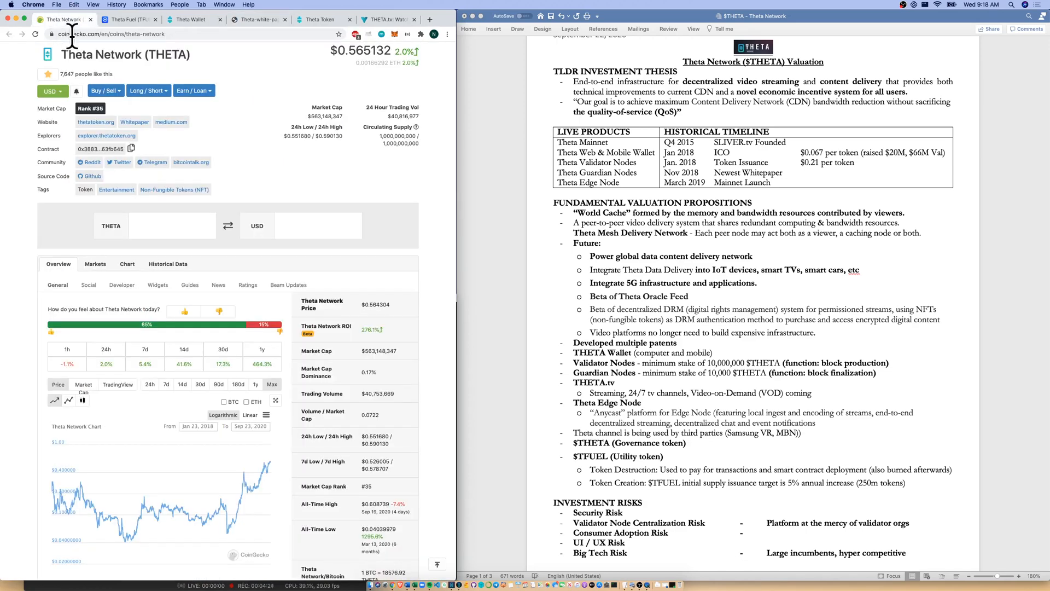
mouse_move(159, 139)
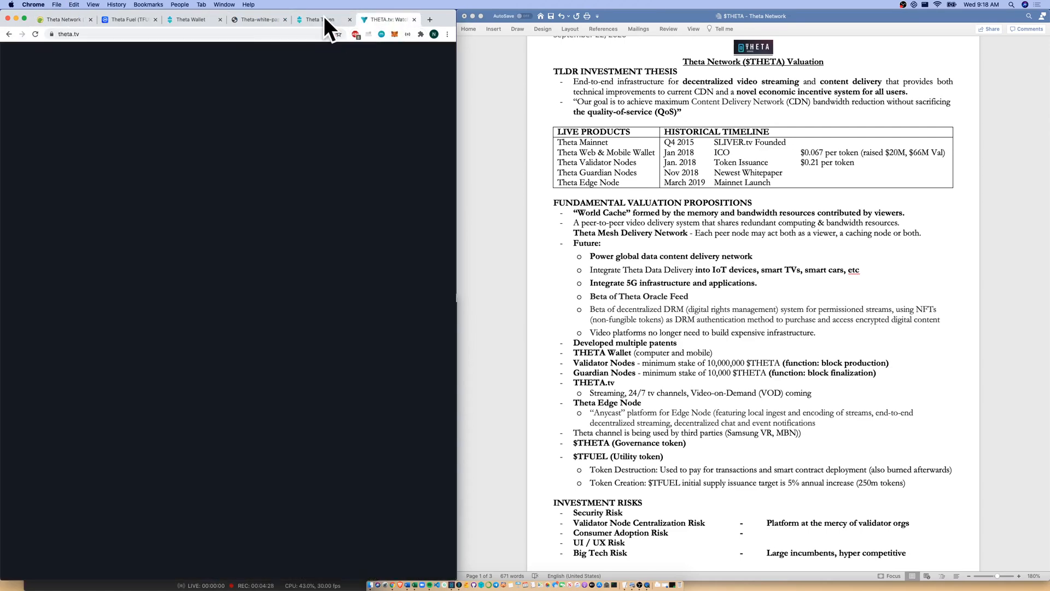
Switch to thetatoken.org and scroll to the Live Network Stats map of edge cacher, guardian and validator nodes
left_click(320, 20)
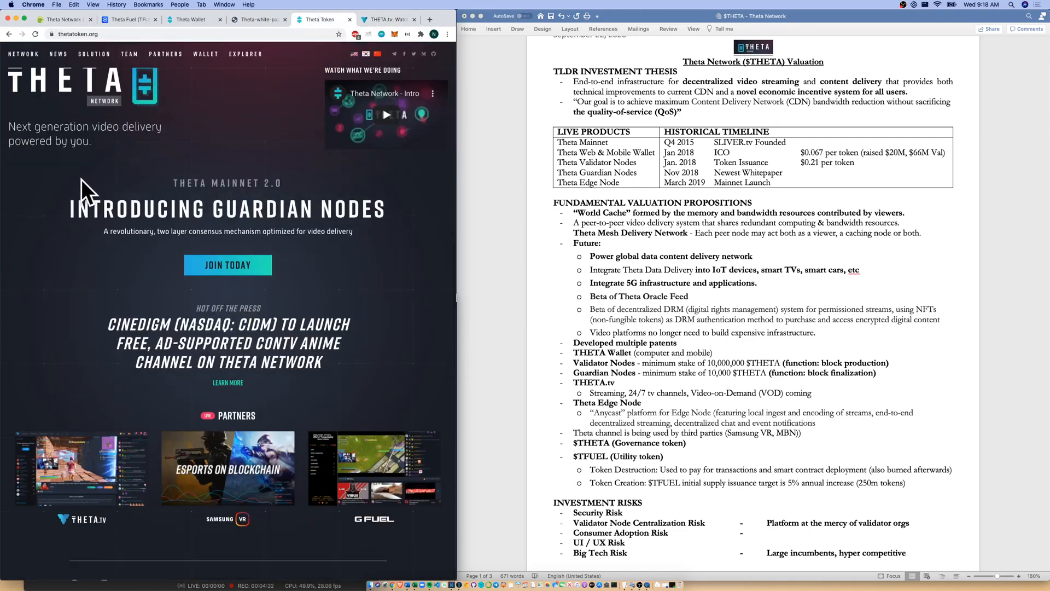
scroll("down", 3)
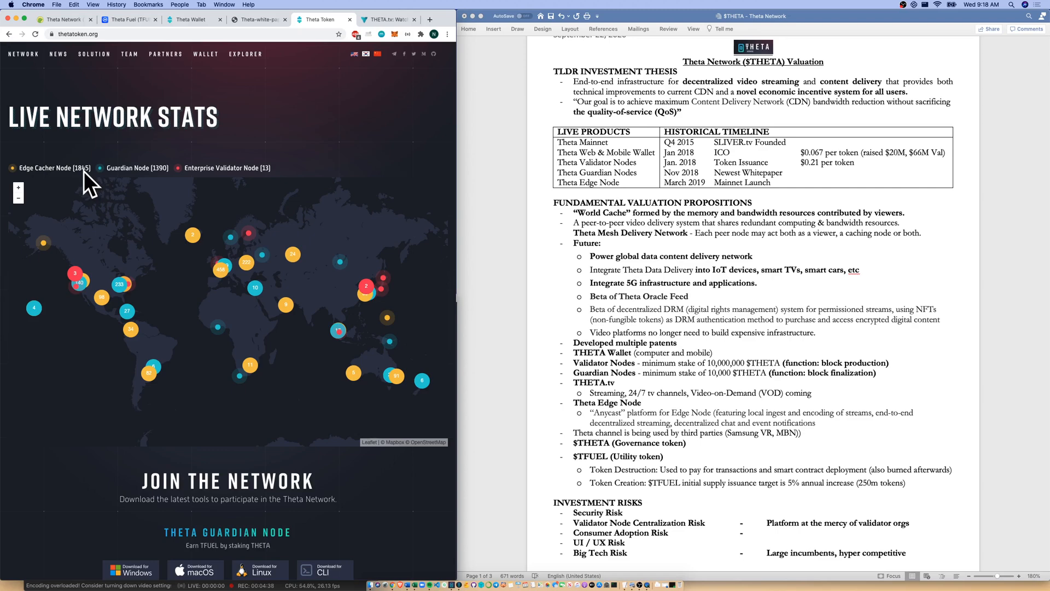
mouse_move(168, 190)
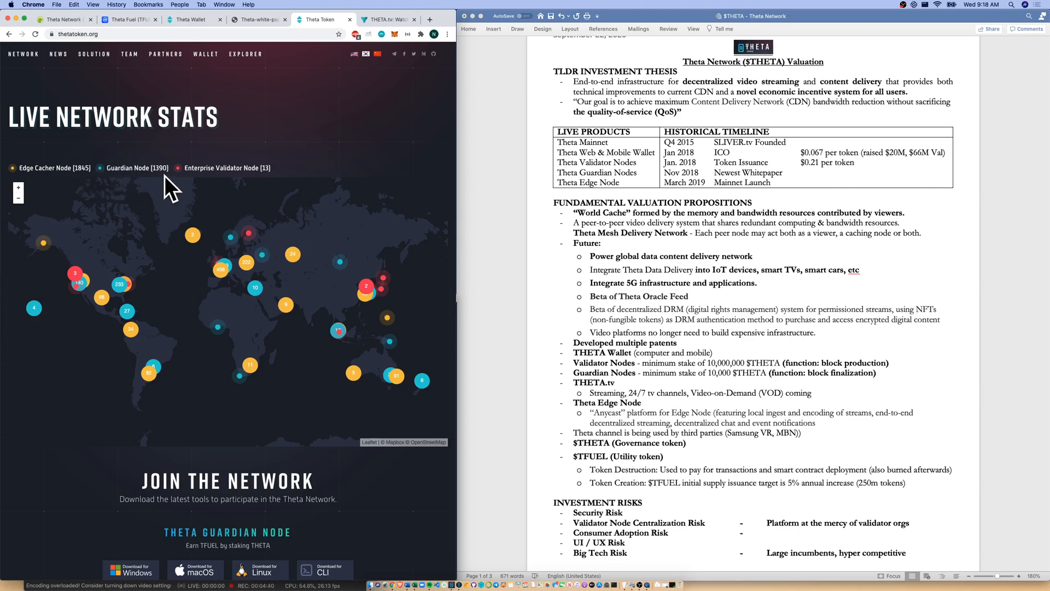
mouse_move(224, 190)
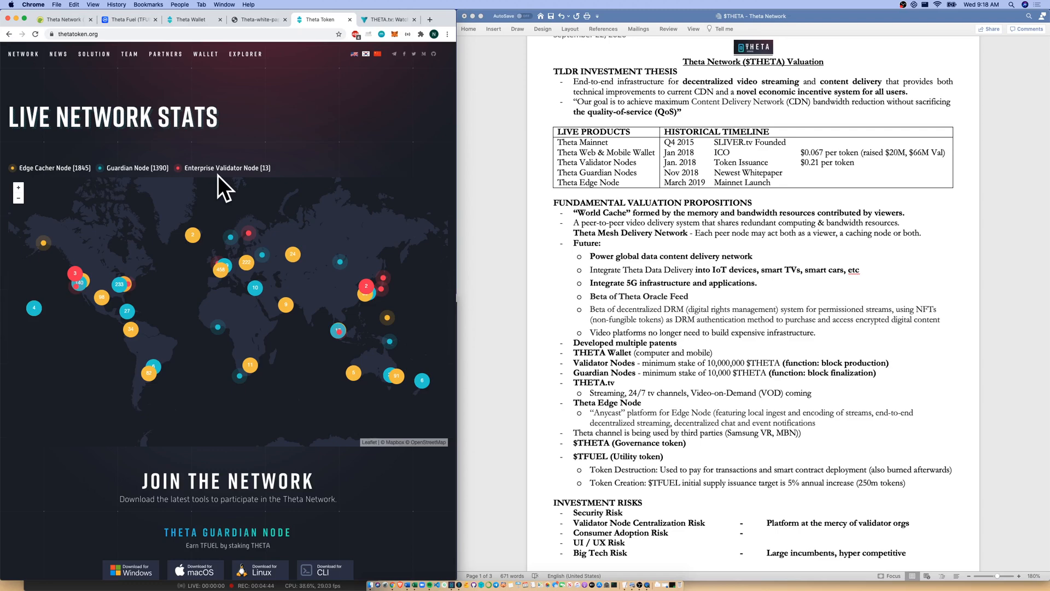
scroll("down", 3)
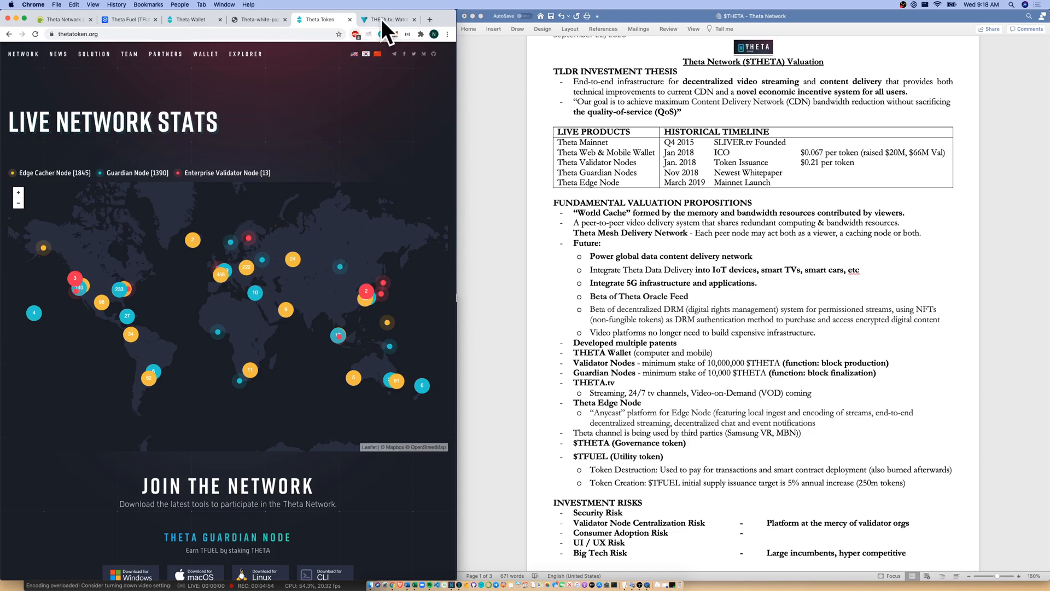
Search theta.tv for 'nasa' and open the NASA channel's 24/7 stream
left_click(385, 18)
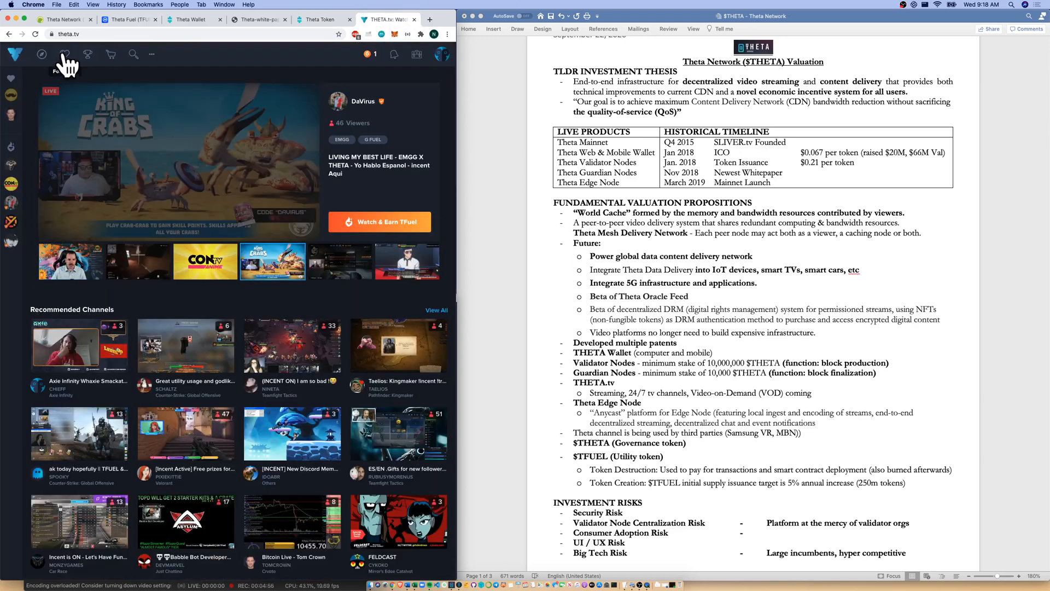
left_click(133, 55)
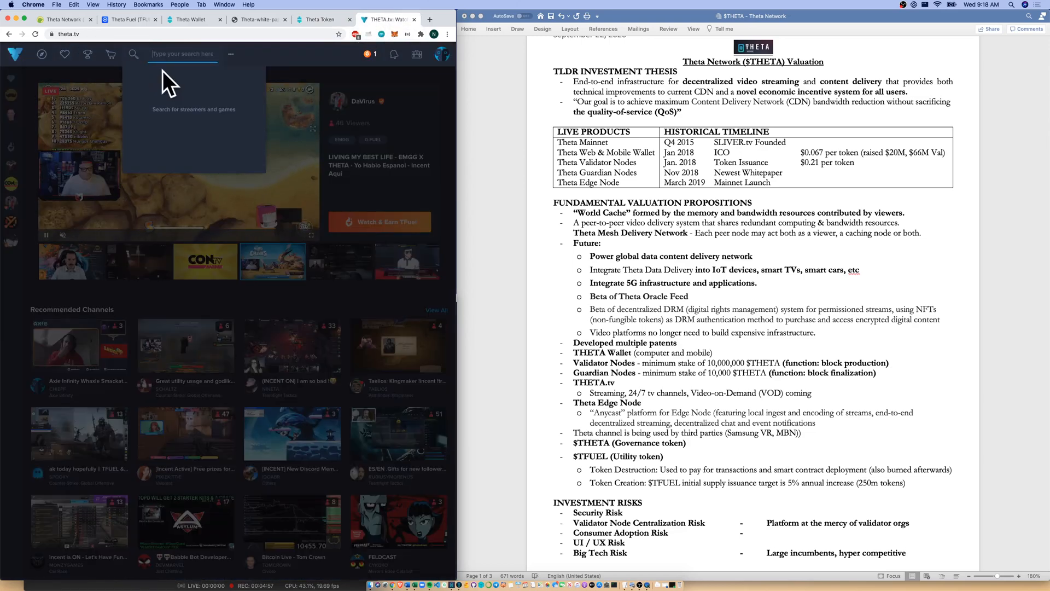
type("nasa")
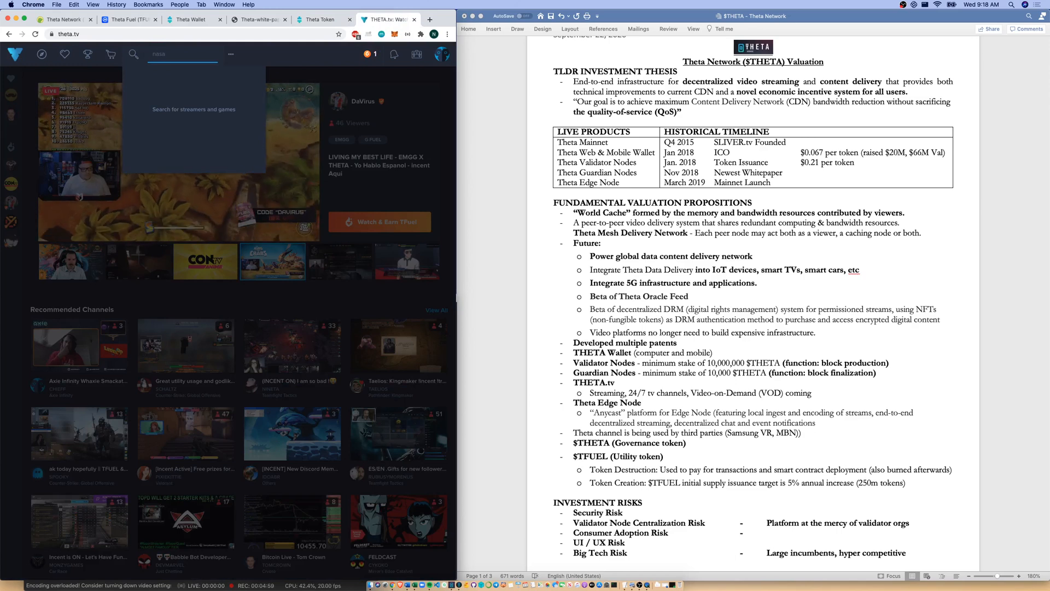
left_click(156, 75)
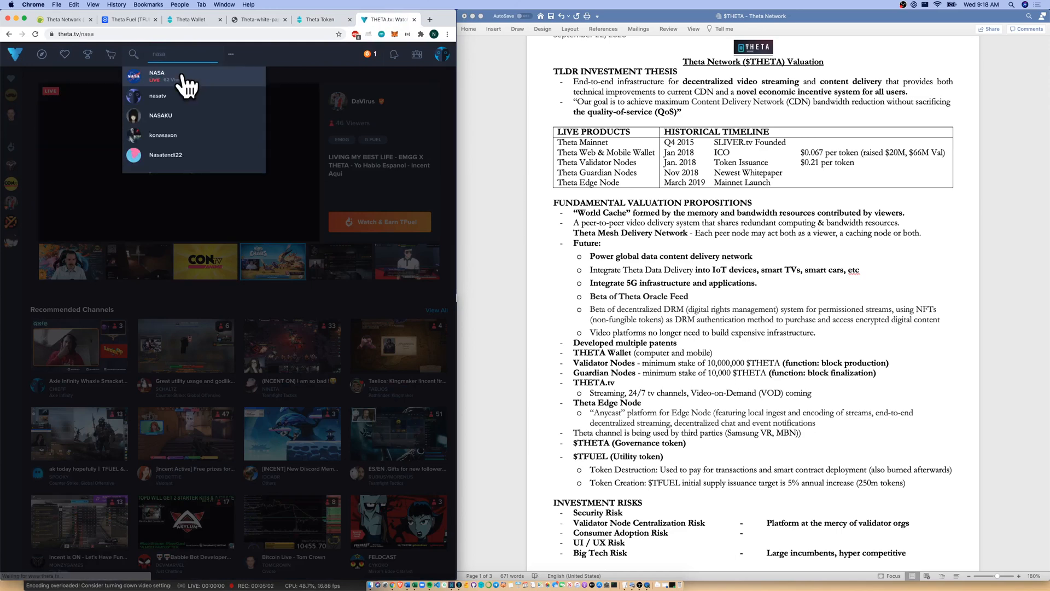
left_click(157, 73)
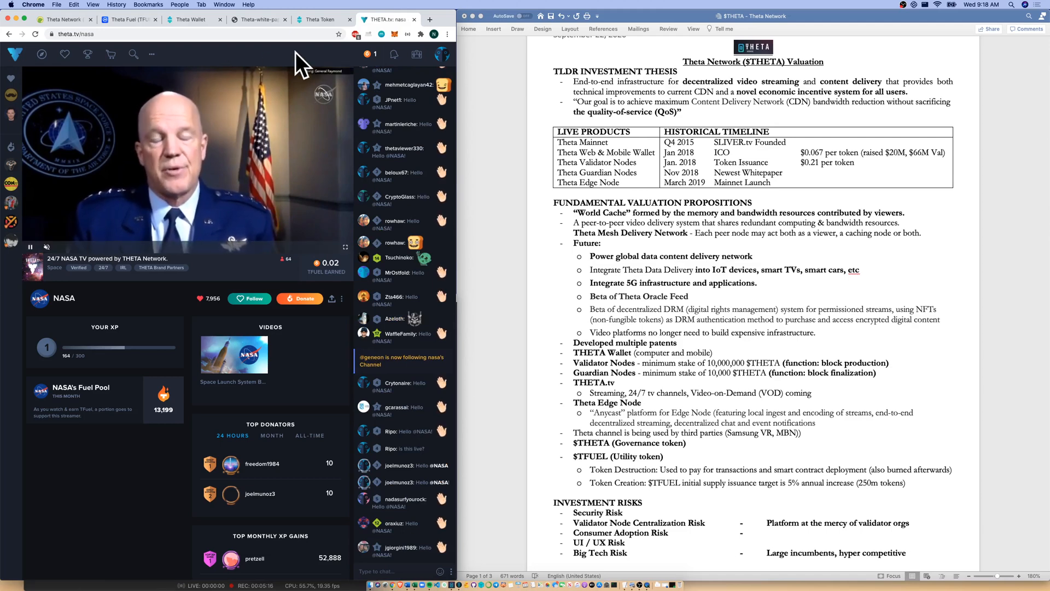
Highlight the $TFUEL token destruction and creation notes in Word with Theta Fuel's CoinMarketCap page alongside
left_click(321, 19)
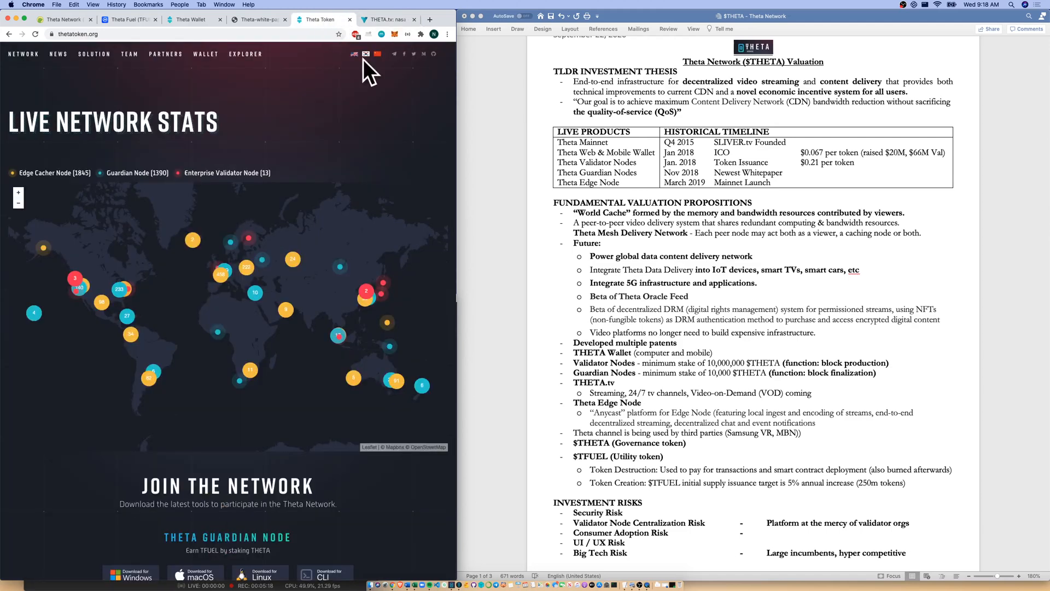
left_click_drag(589, 470, 757, 469)
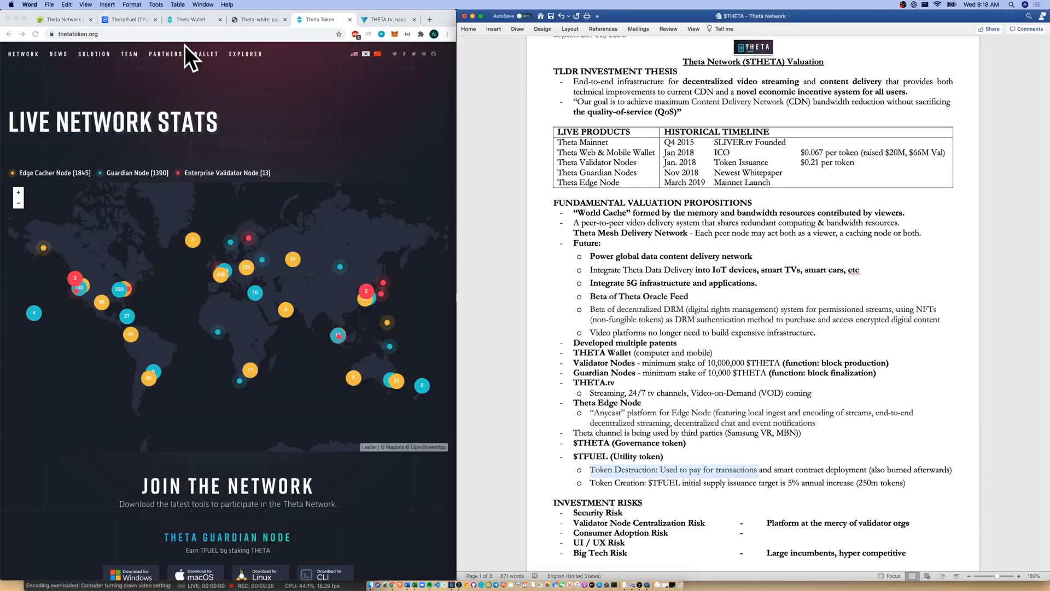
left_click(129, 20)
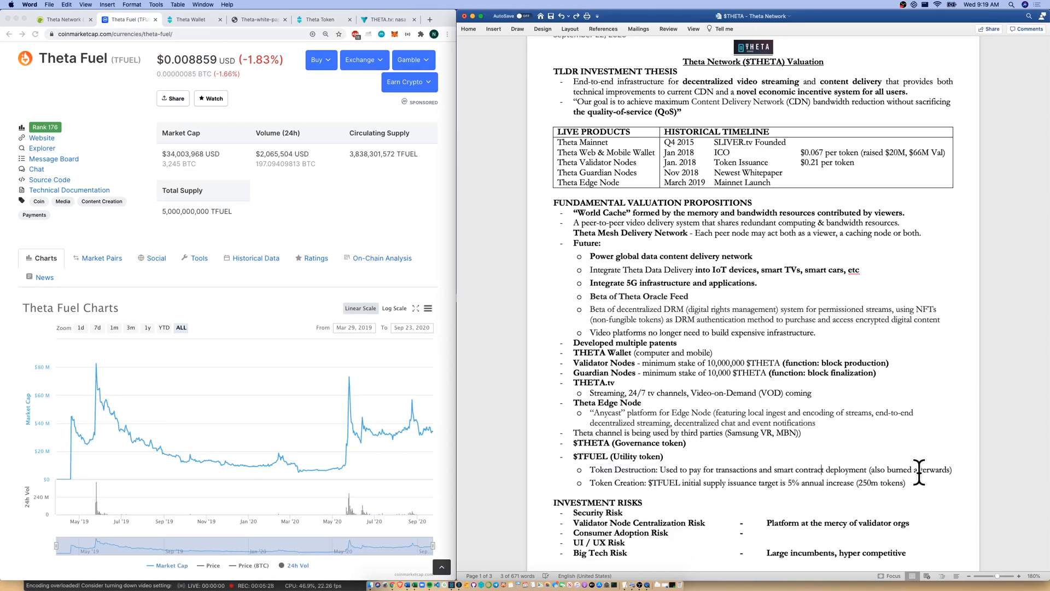
mouse_move(648, 484)
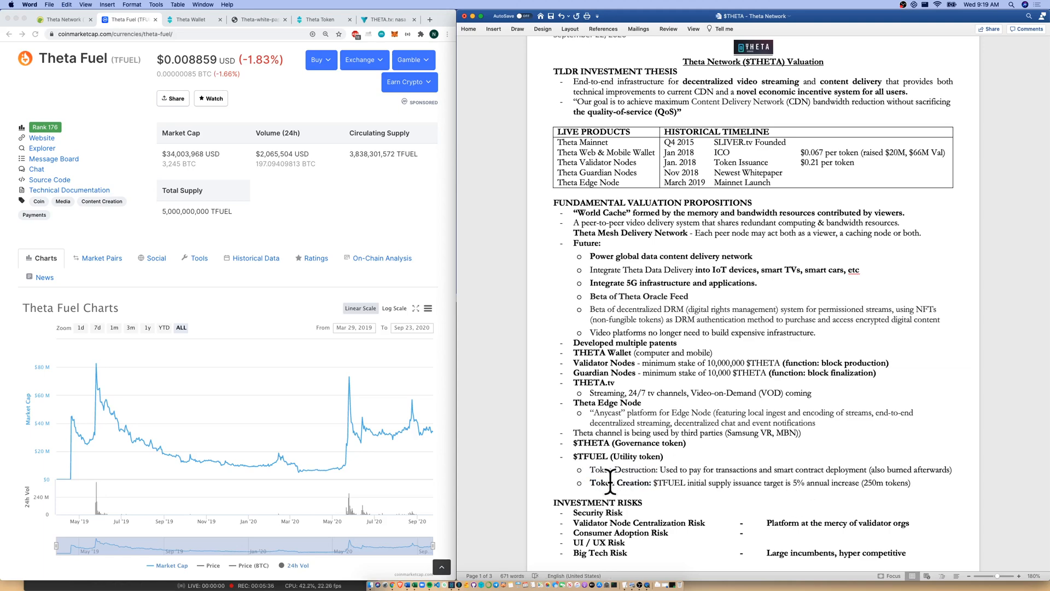
left_click_drag(574, 512, 911, 536)
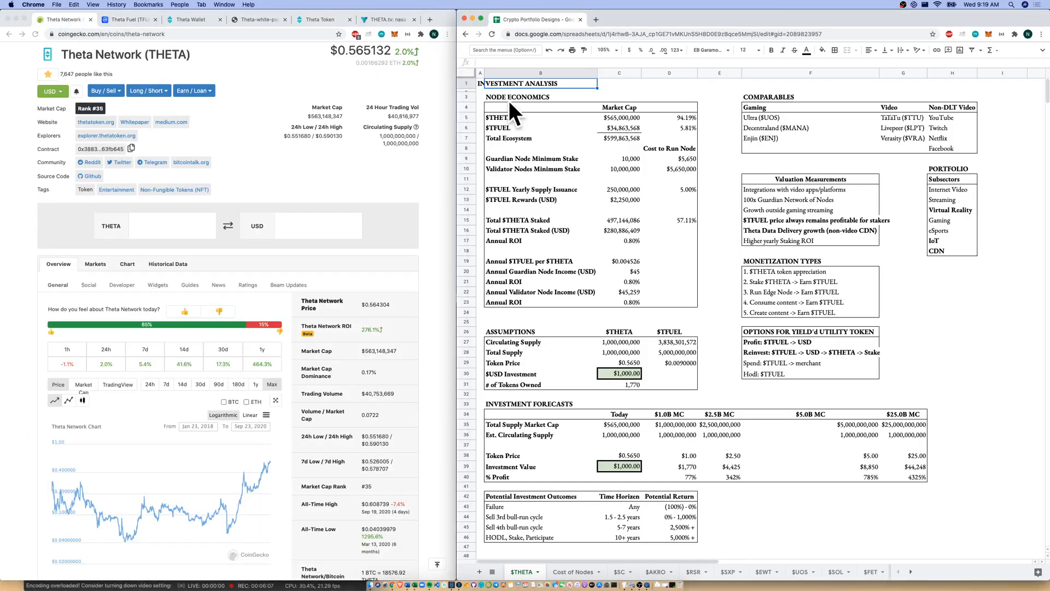
left_click(126, 18)
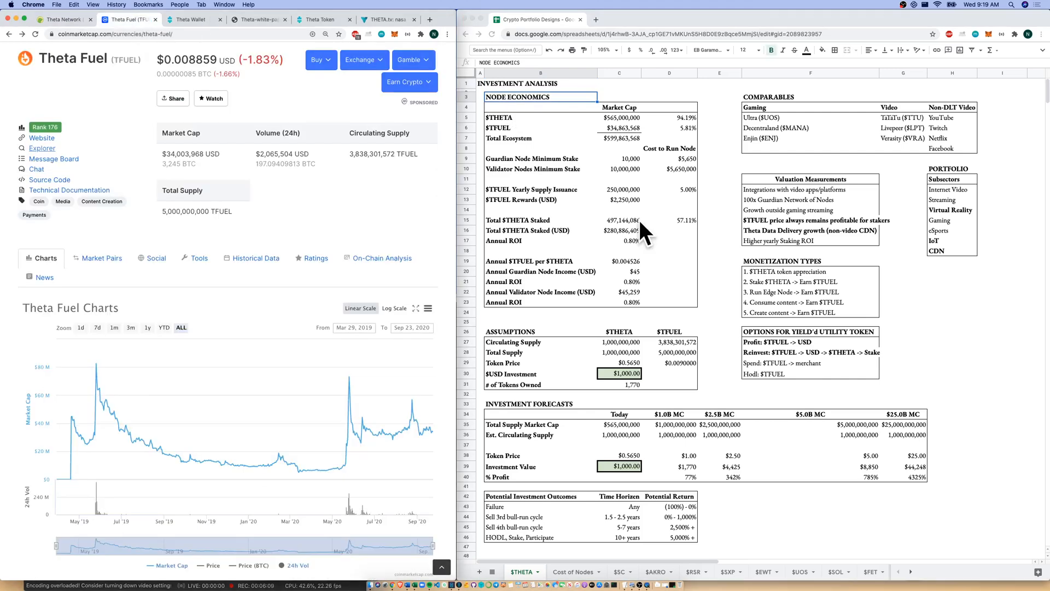
left_click(518, 159)
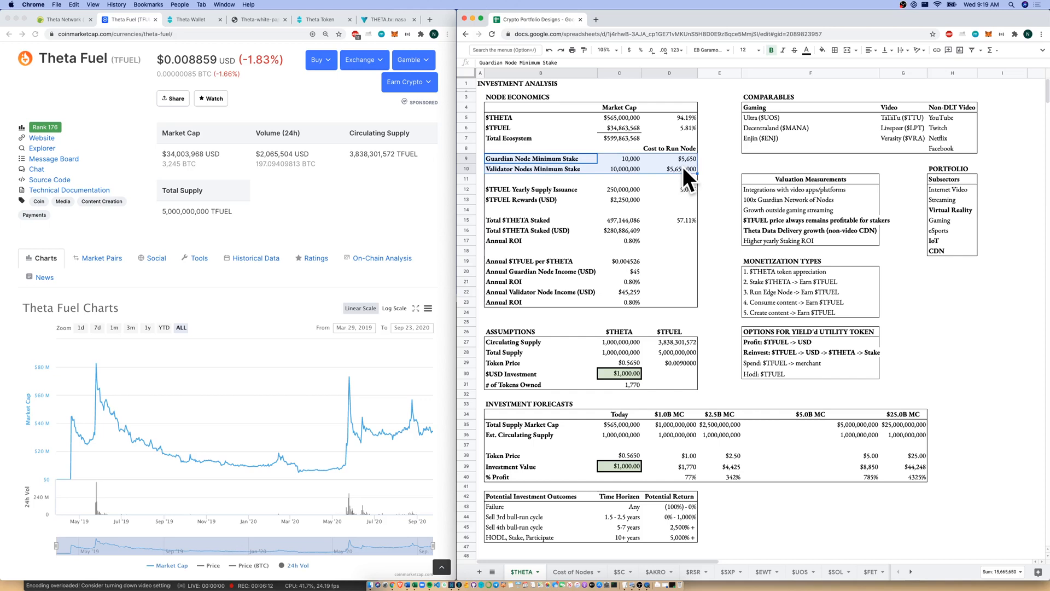
left_click(617, 158)
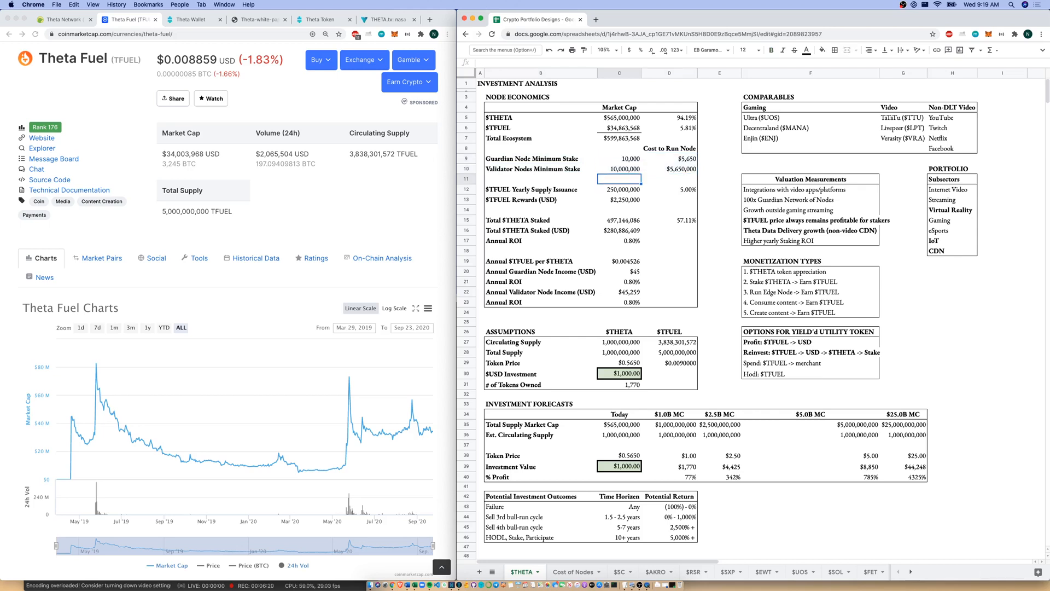
left_click(541, 189)
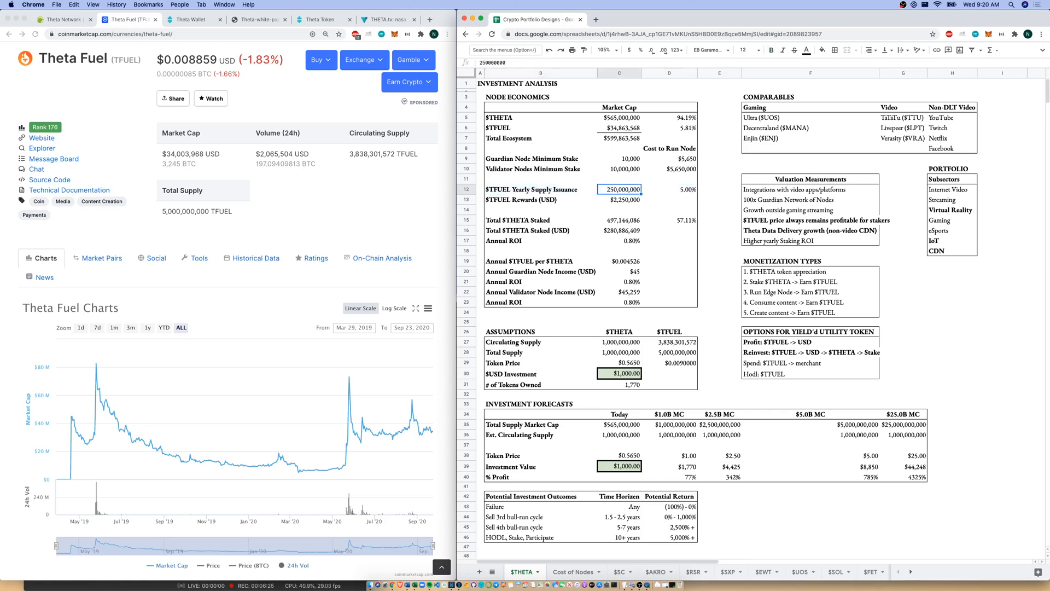
left_click(619, 199)
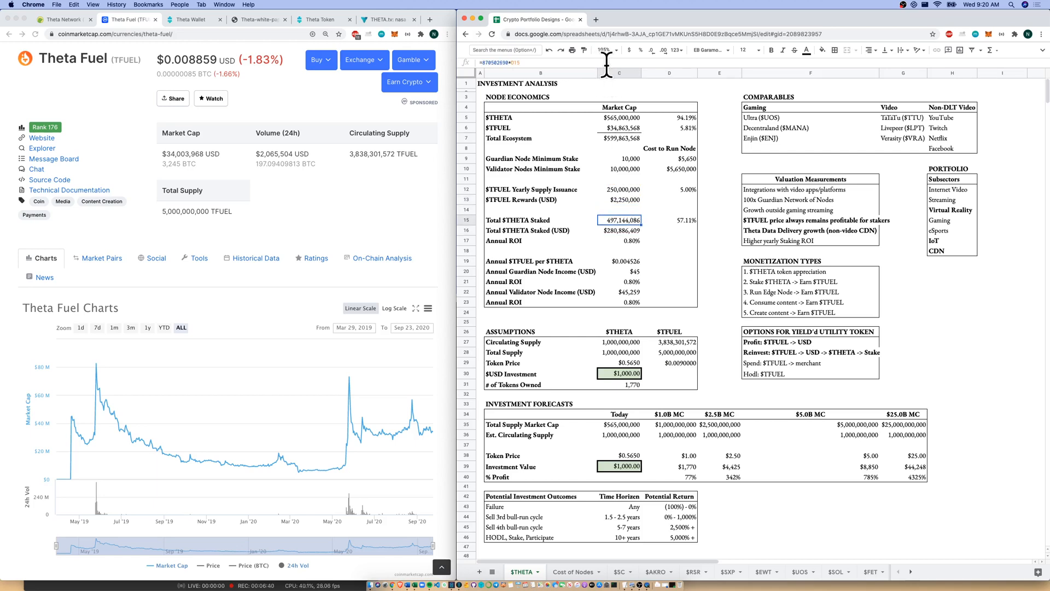
left_click(619, 231)
type("=C15*C29")
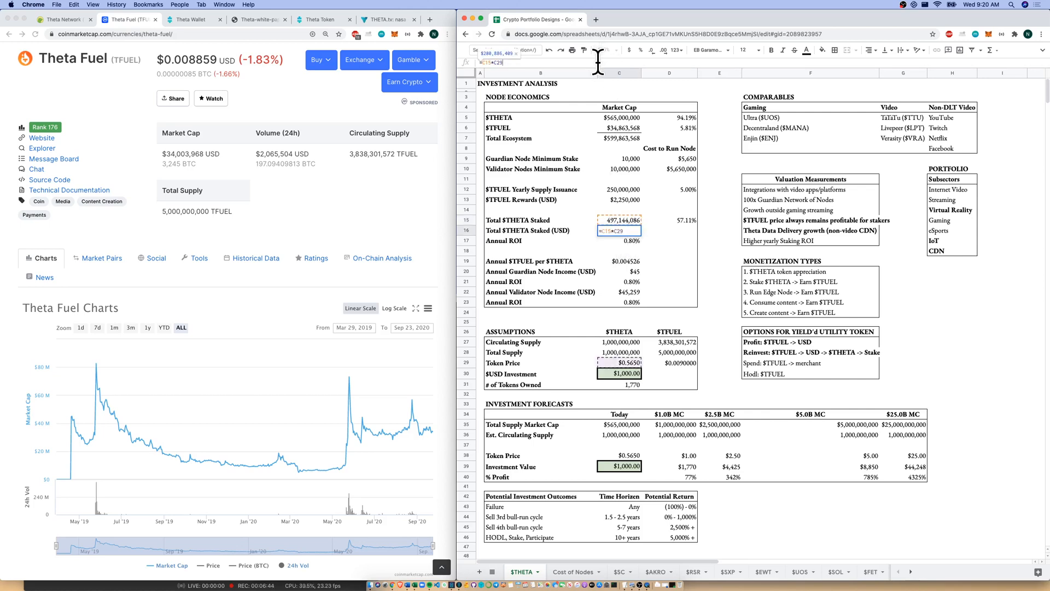
key("Enter")
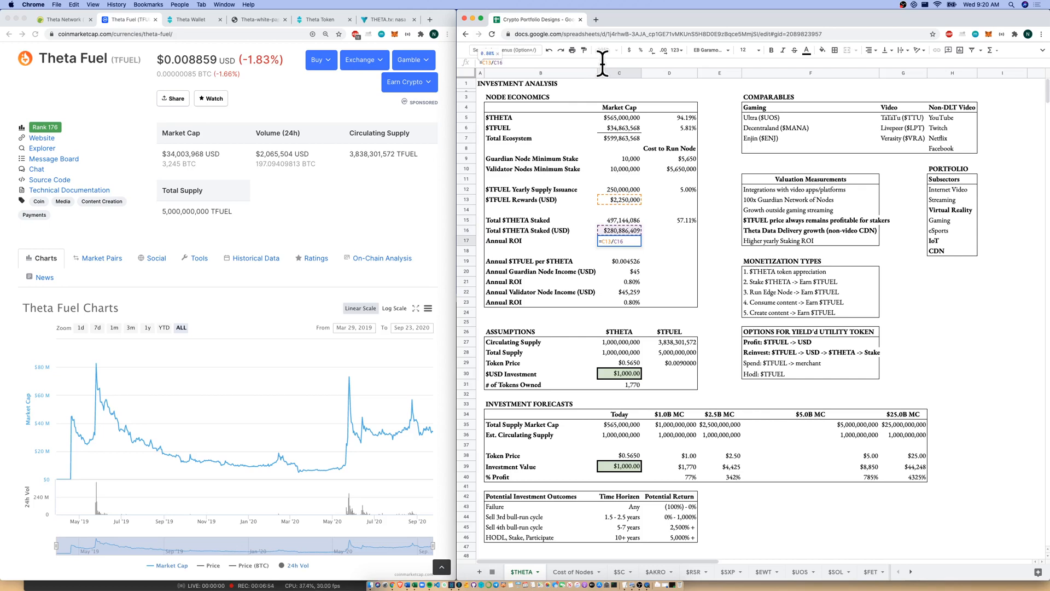
key("Enter")
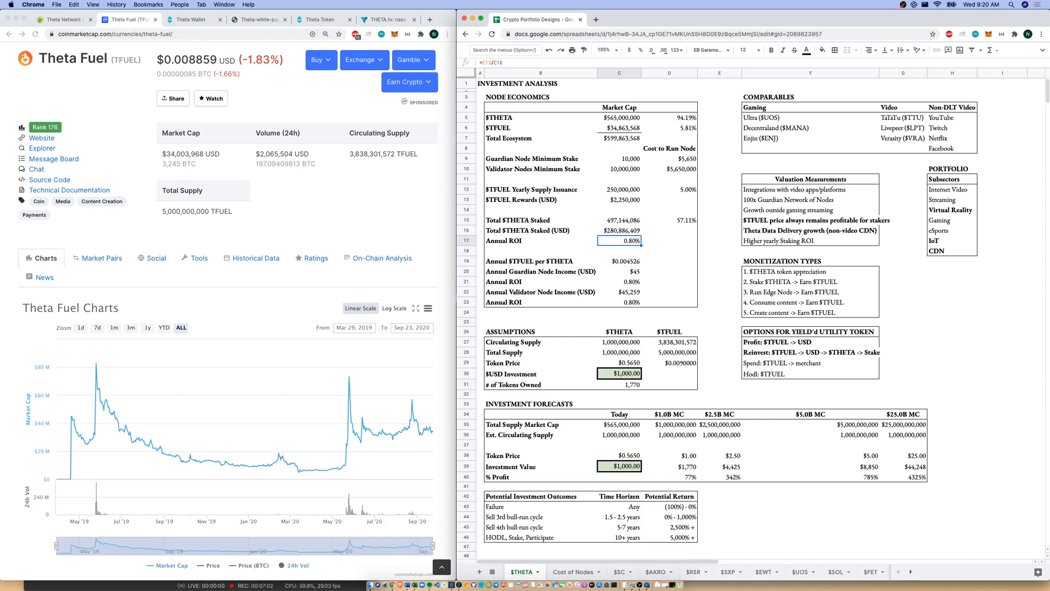
left_click(618, 251)
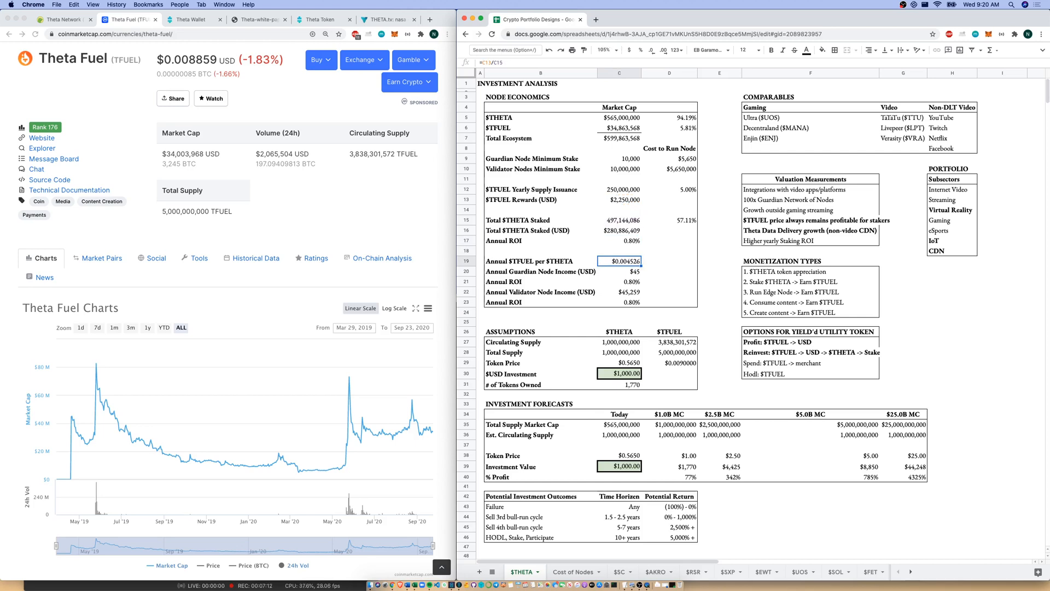
left_click(619, 281)
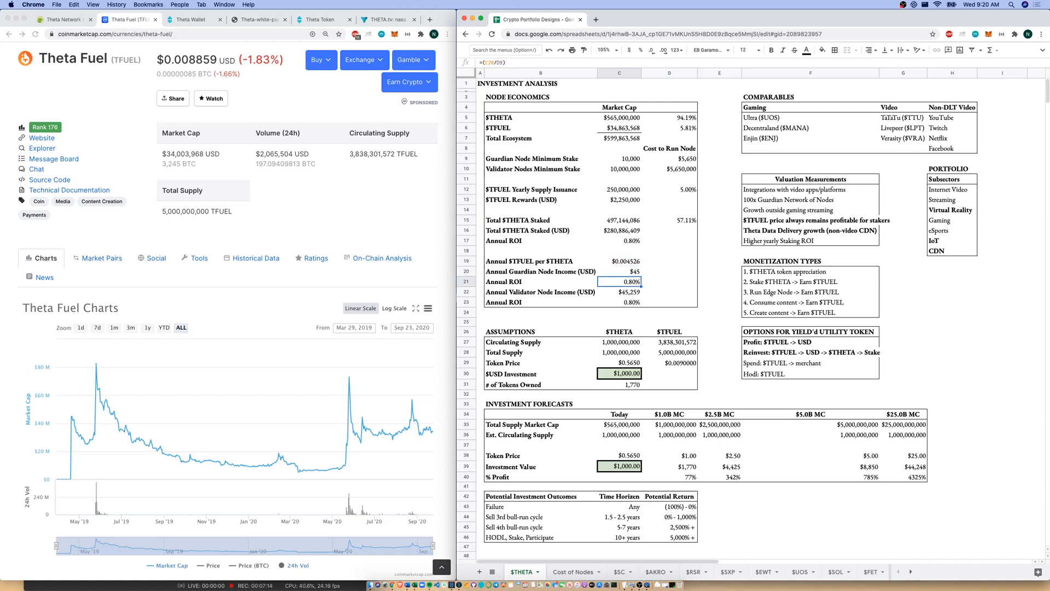
left_click(619, 291)
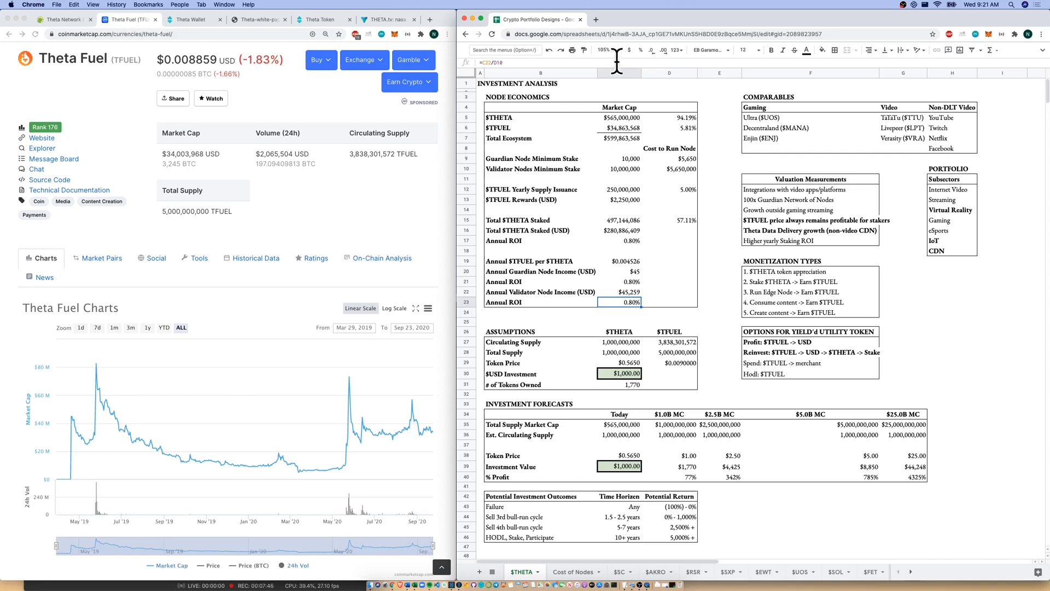
mouse_move(660, 318)
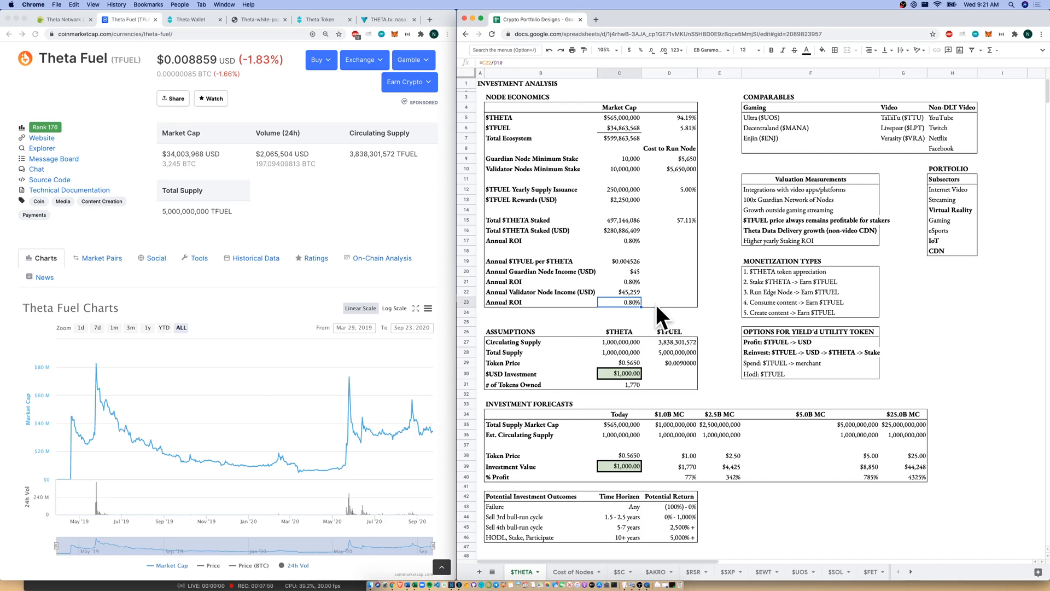
mouse_move(127, 138)
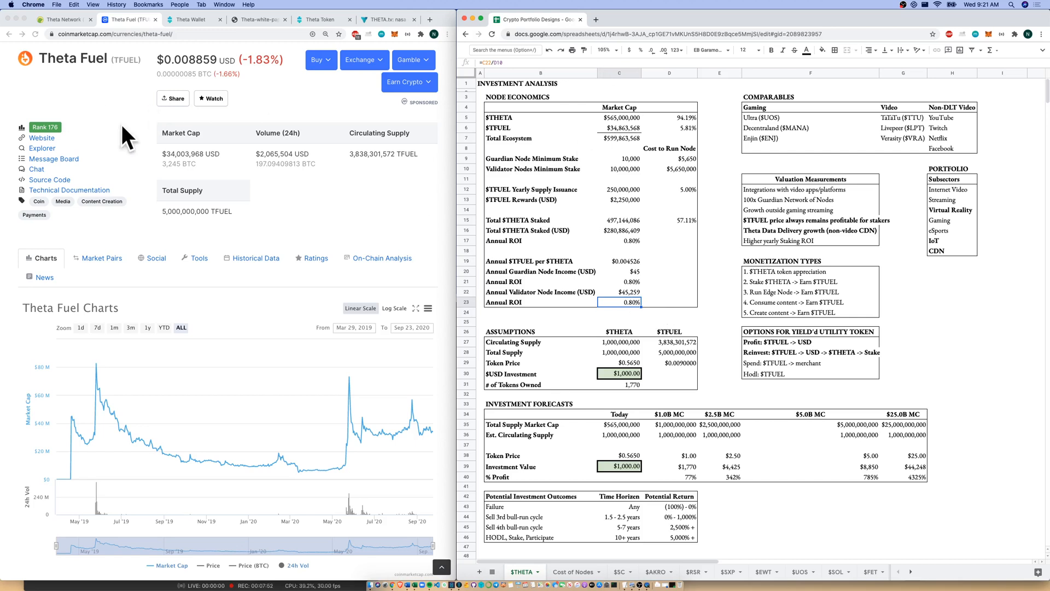
mouse_move(80, 92)
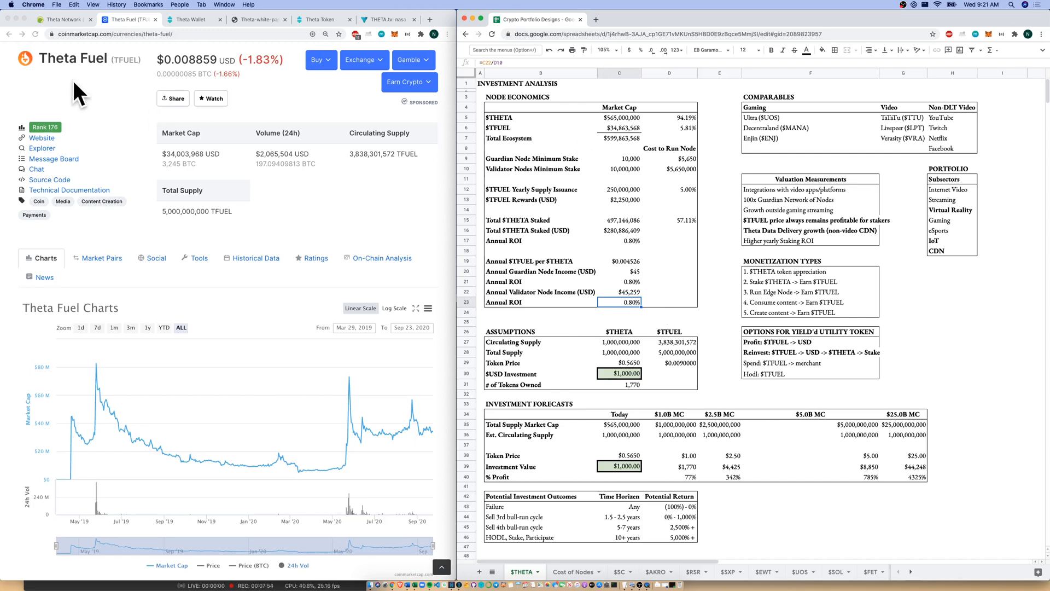
Review staking Annual ROI, 100x Guardian Network, Data Delivery growth and higher yearly staking ROI beside CoinGecko's Theta page
left_click(618, 240)
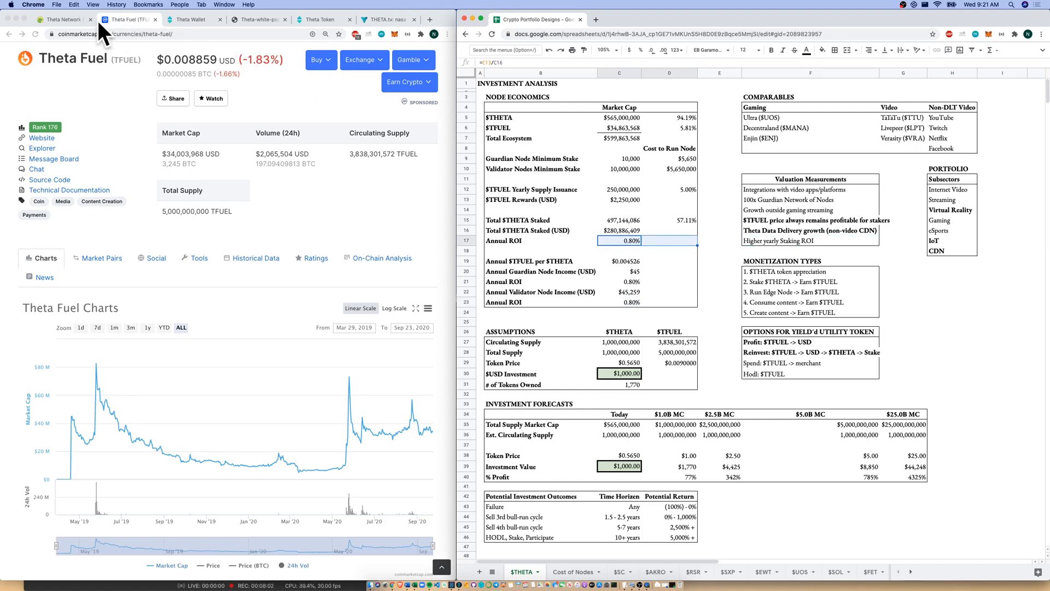
left_click(60, 19)
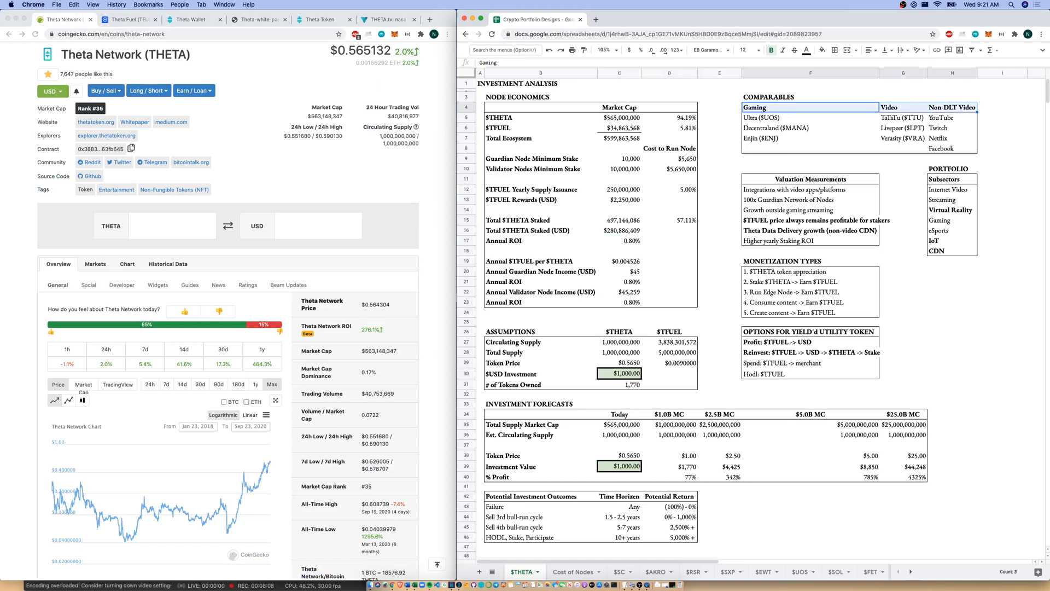
left_click(809, 189)
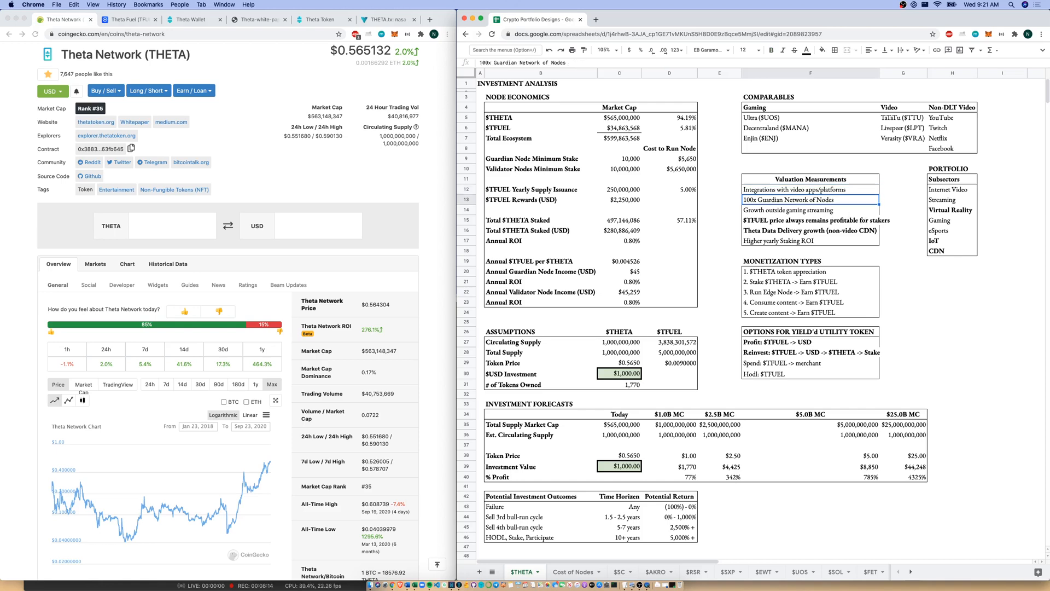
left_click(789, 210)
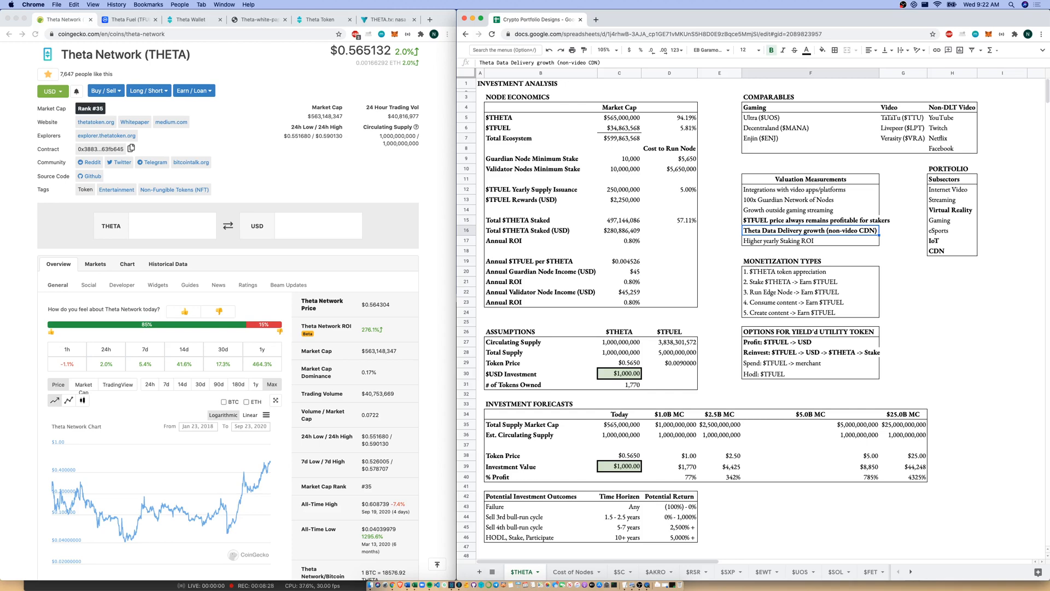
left_click(810, 240)
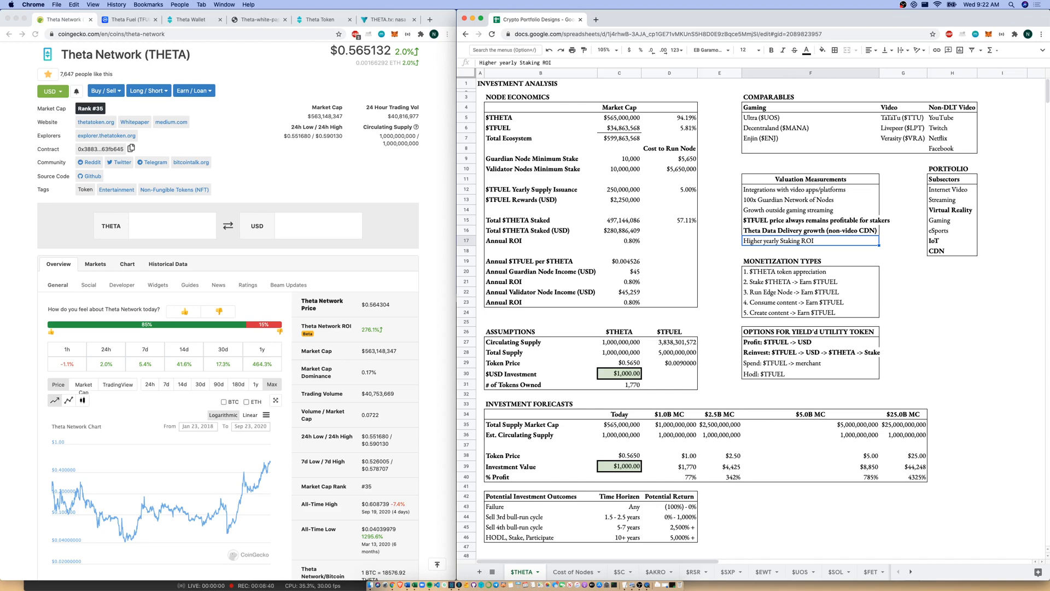
left_click(809, 260)
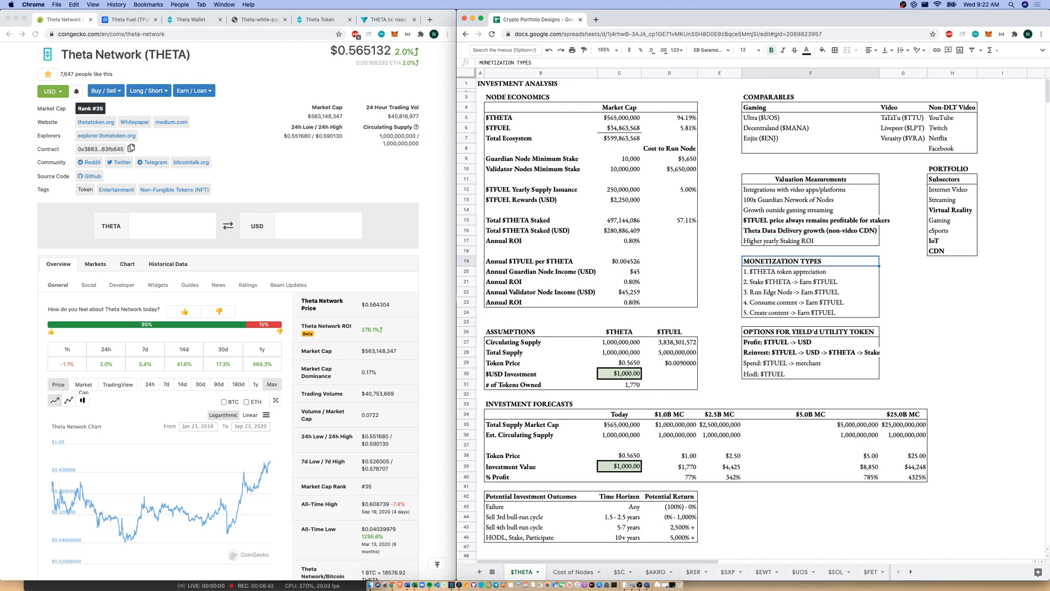
left_click(810, 271)
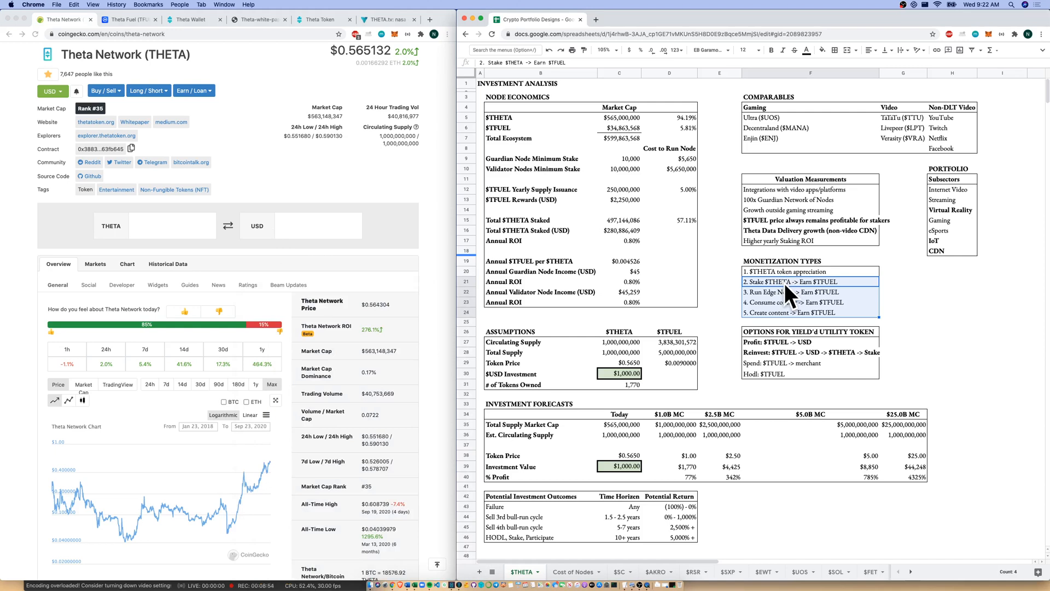
left_click(823, 302)
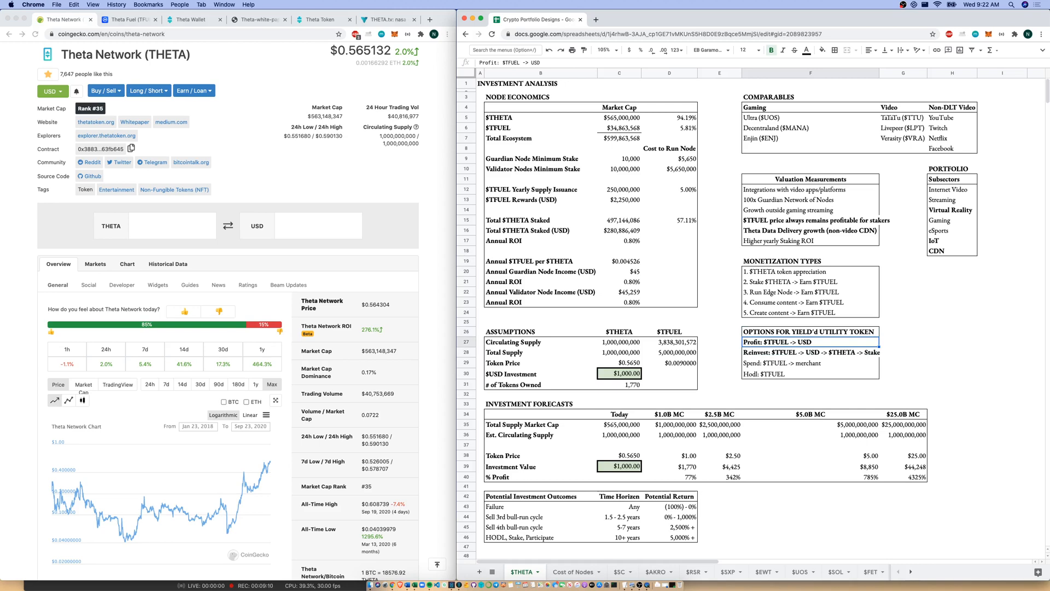
left_click(811, 352)
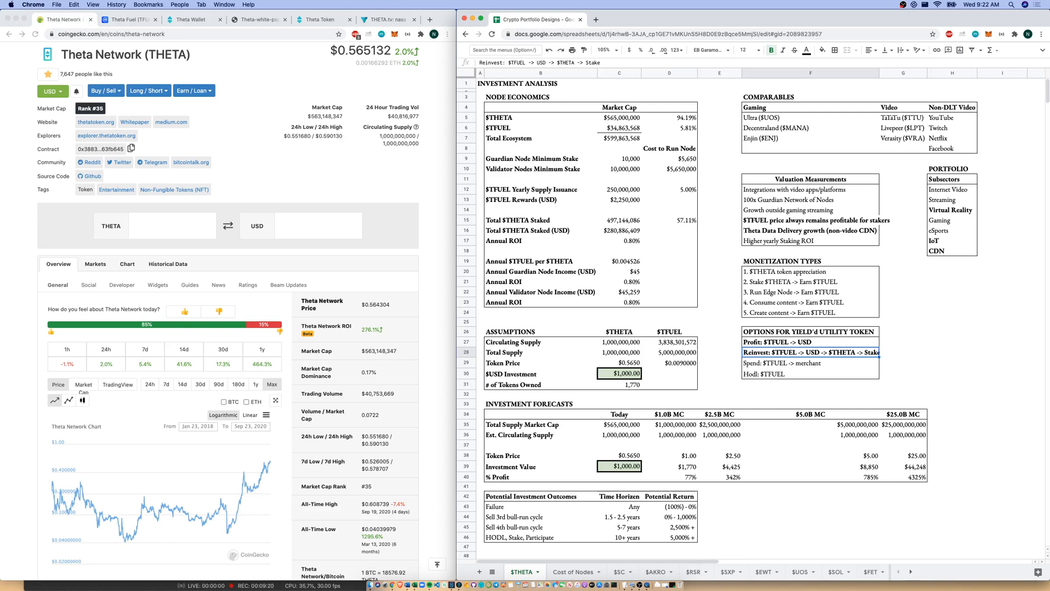
left_click(810, 362)
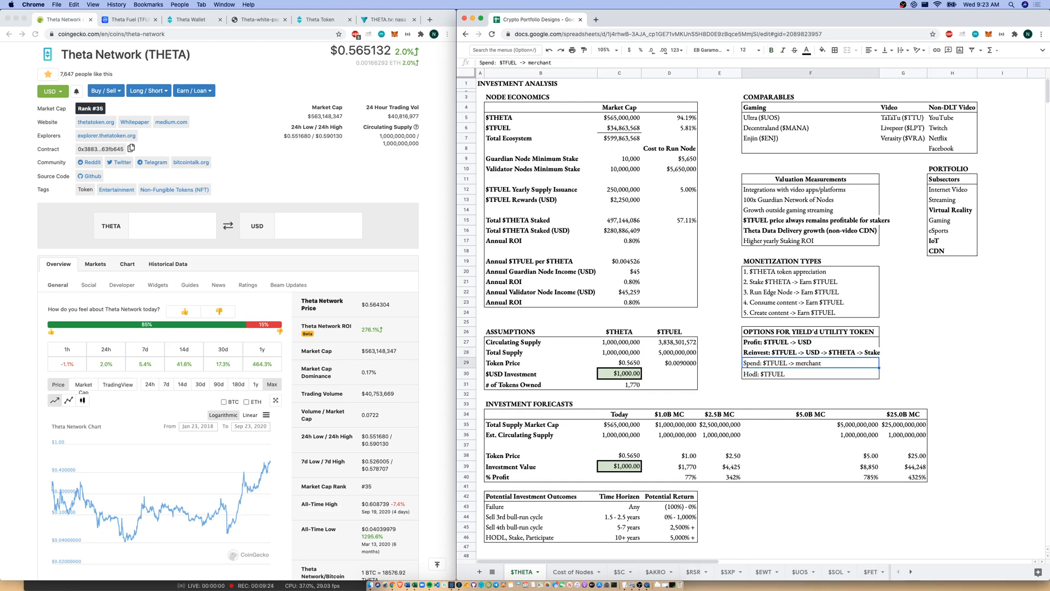
left_click(810, 374)
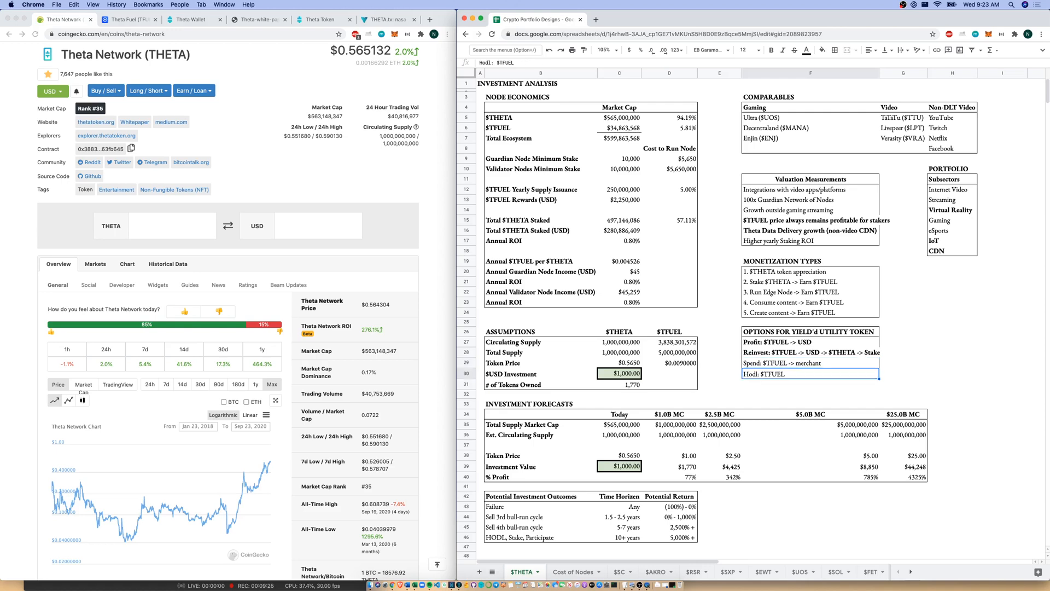
left_click(809, 362)
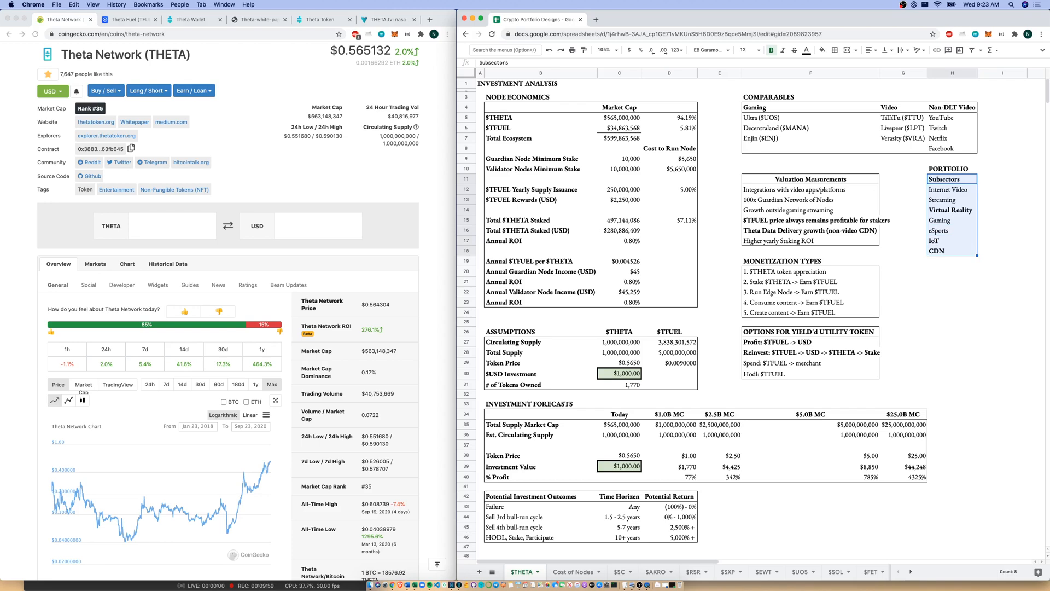
mouse_move(625, 289)
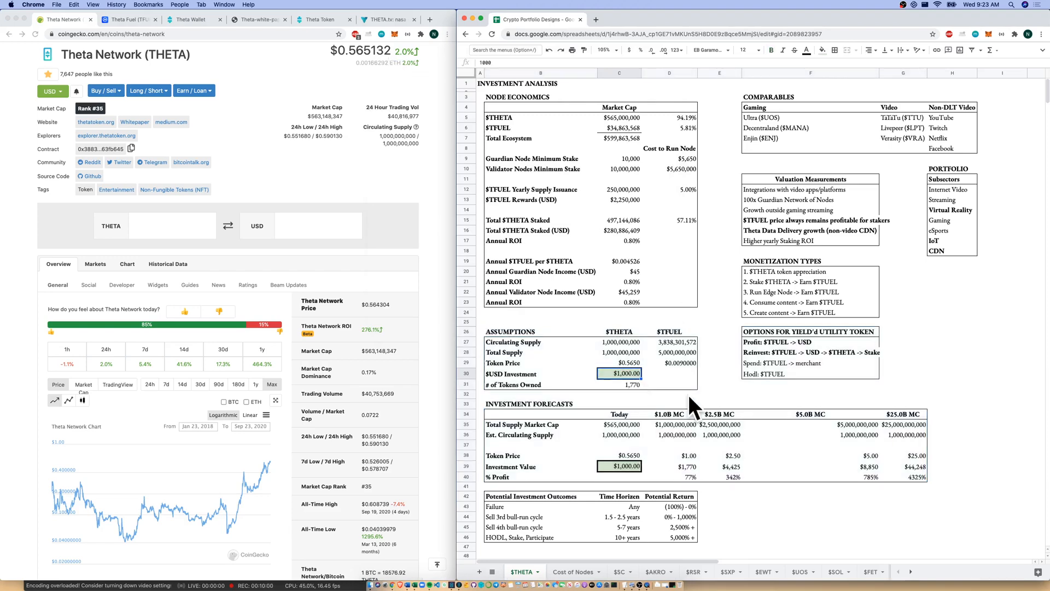
left_click(541, 414)
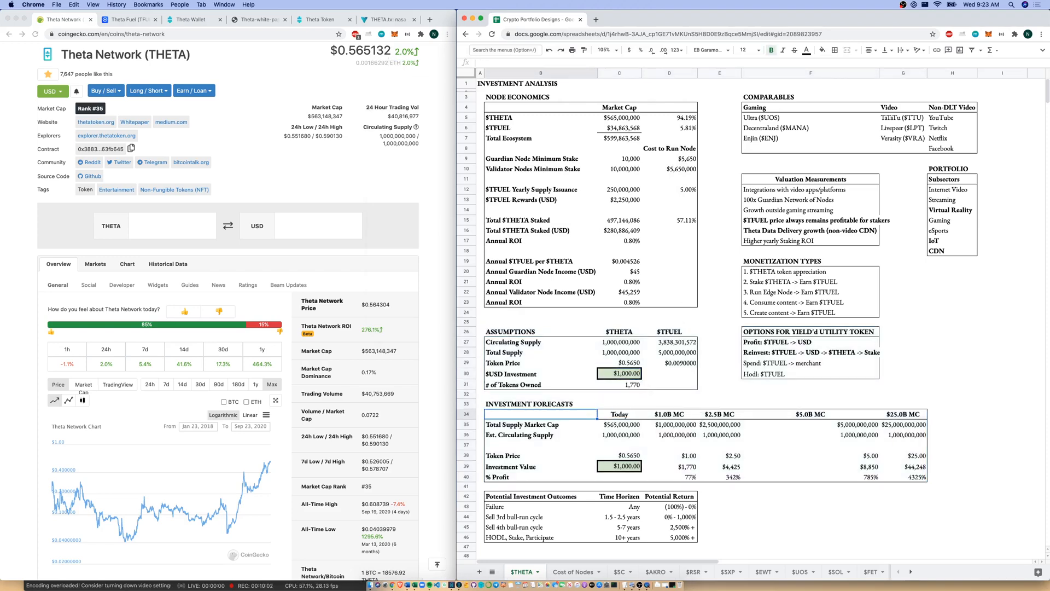
left_click(539, 424)
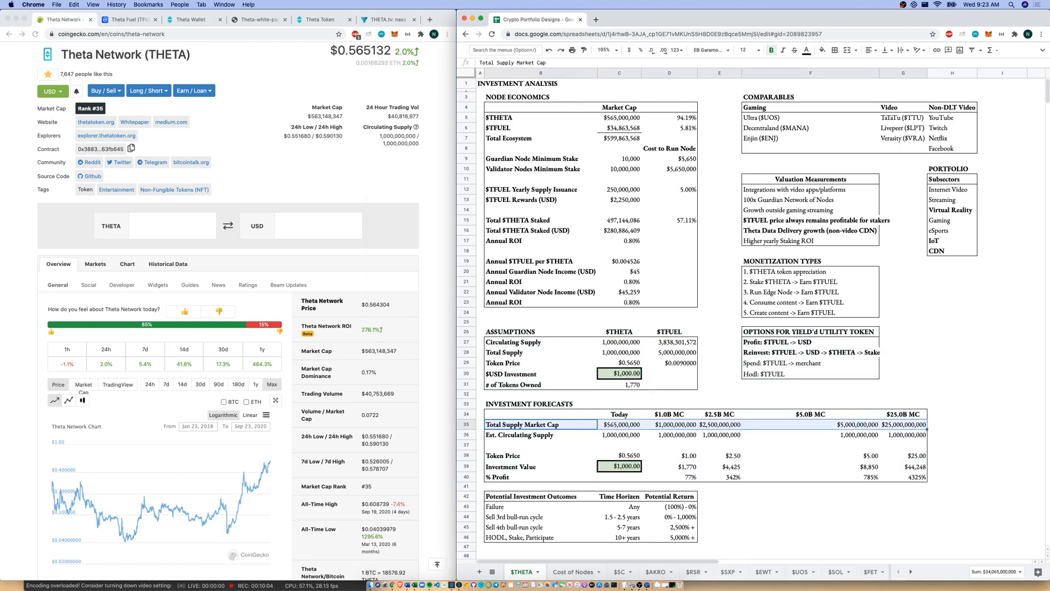
left_click(539, 455)
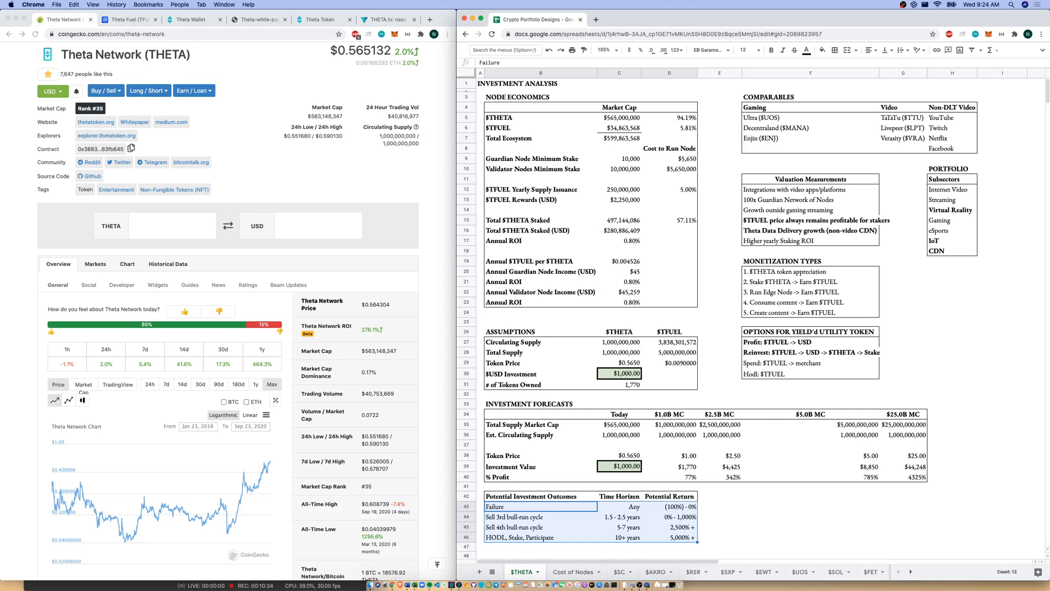
Note the HODL, Stake, Participate outcome, then move from the NASA stream to a live gaming channel
left_click(540, 536)
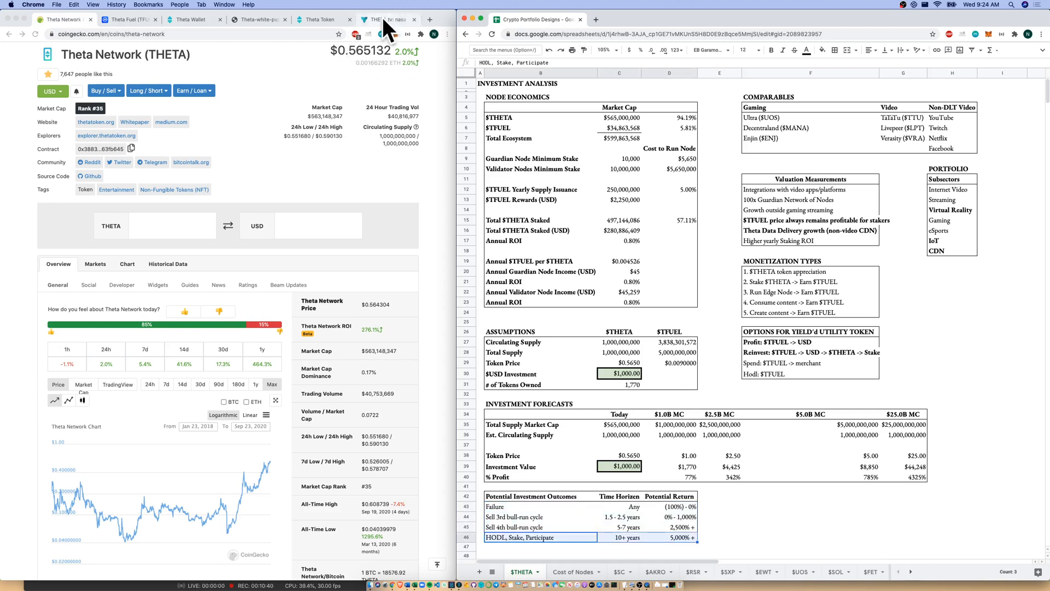
left_click(381, 18)
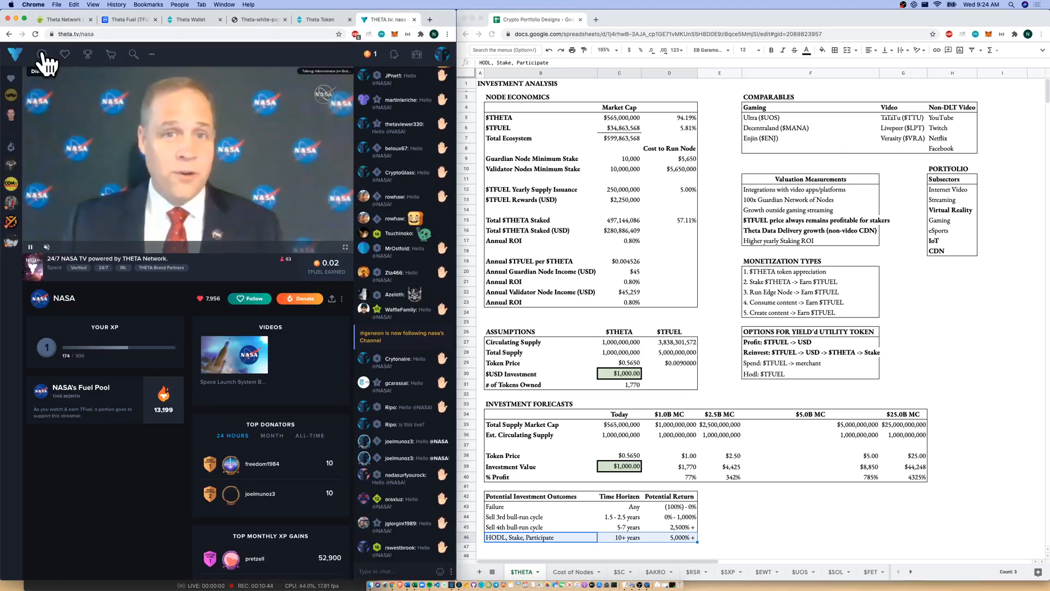
left_click(41, 55)
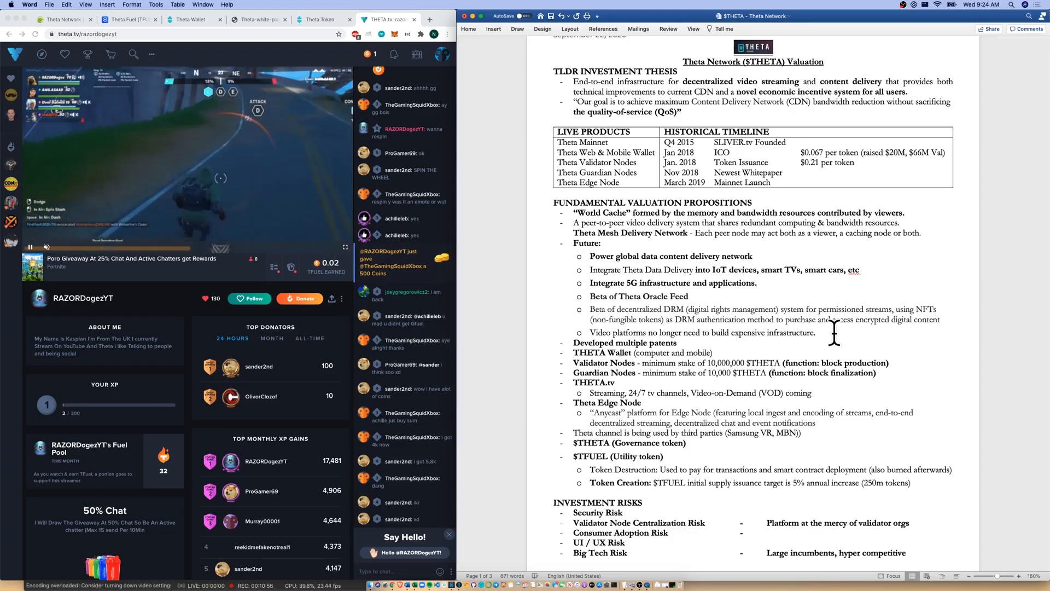
Bold the decentralized DRM (digital rights management) wording, then return to CoinGecko's Theta Network page
left_click_drag(590, 243, 816, 332)
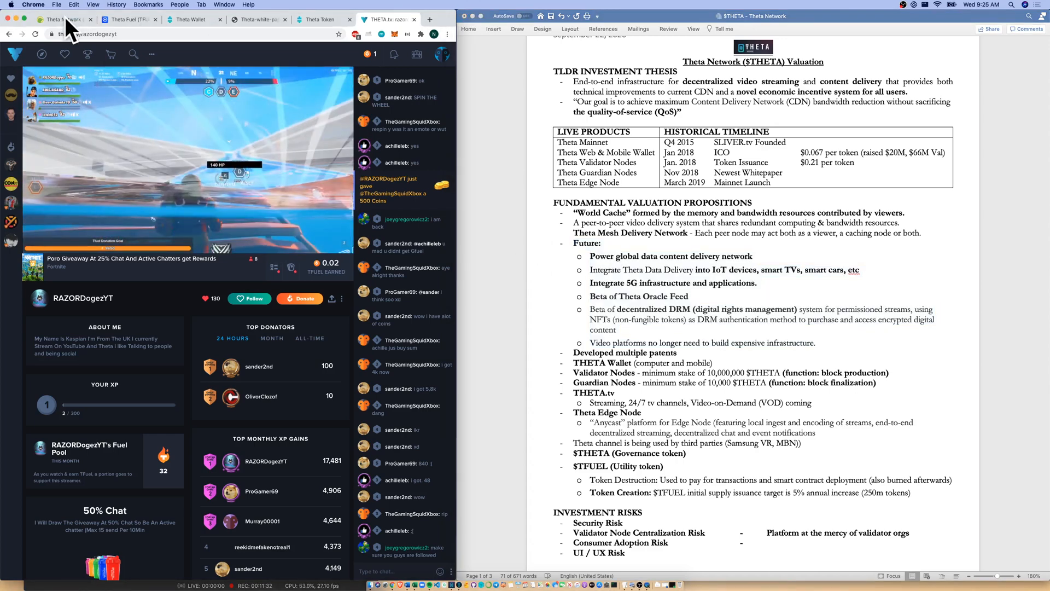
left_click(63, 20)
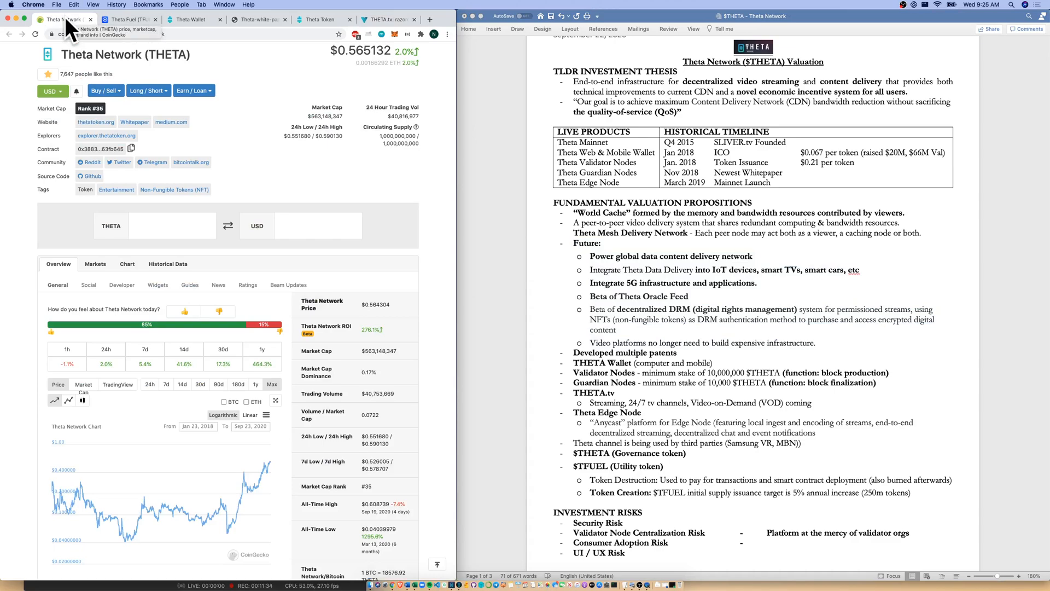